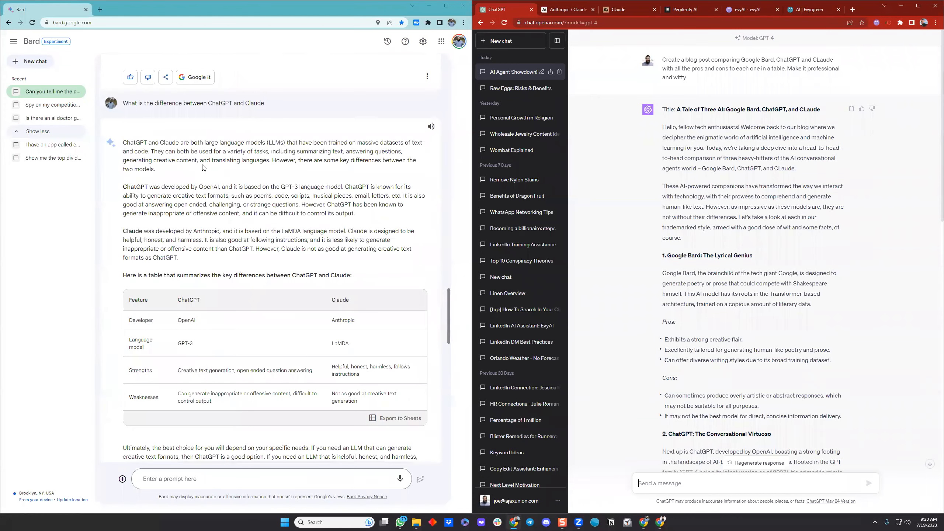
Step: Scroll Bard to its review of the draft image, then show Claude's Bard/ChatGPT/Claude blog post
scroll("down", 3)
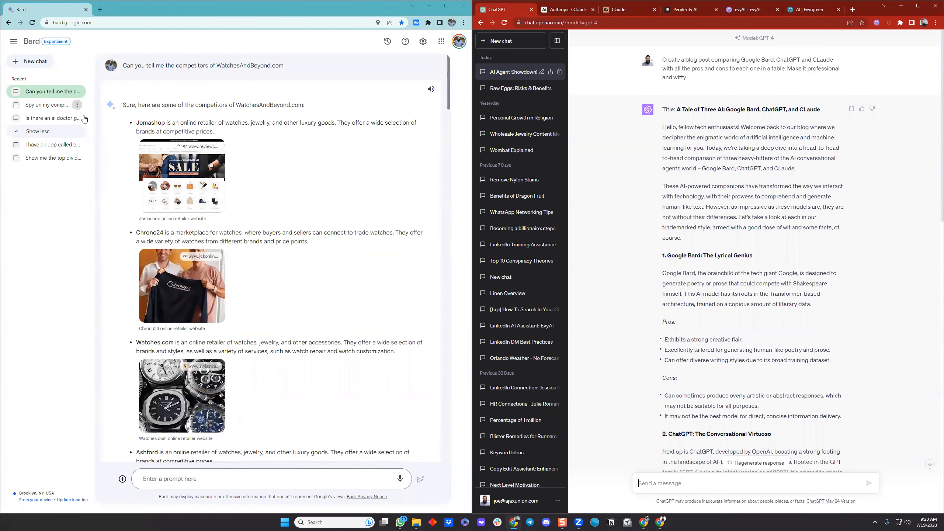
scroll("down", 3)
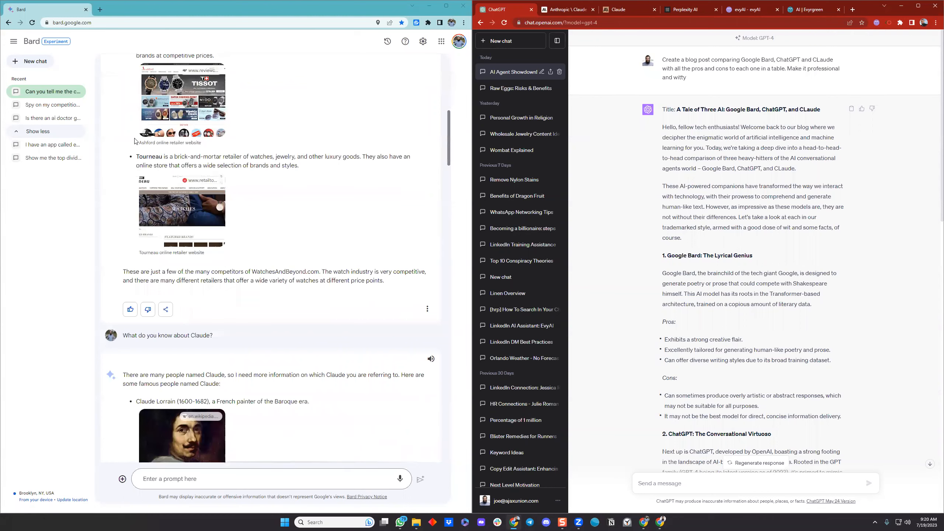
scroll("down", 3)
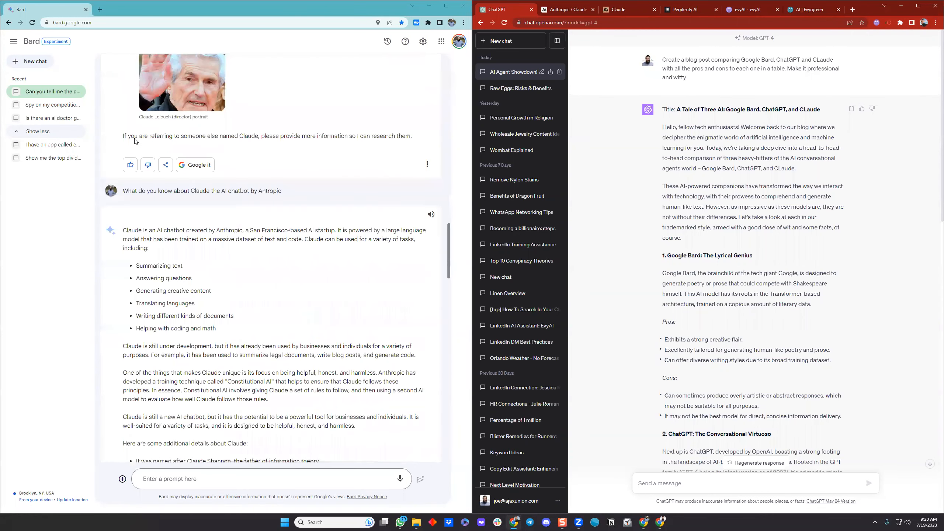
scroll("down", 3)
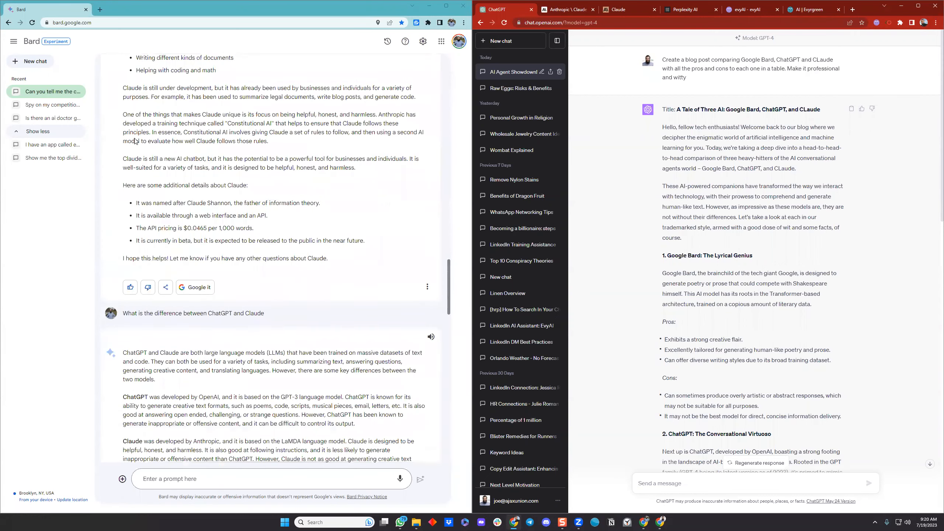
scroll("down", 3)
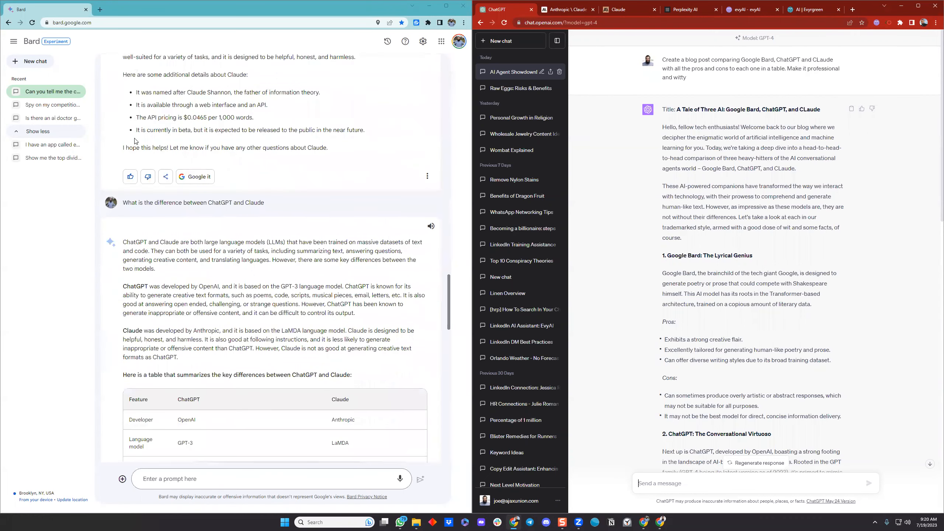
scroll("down", 3)
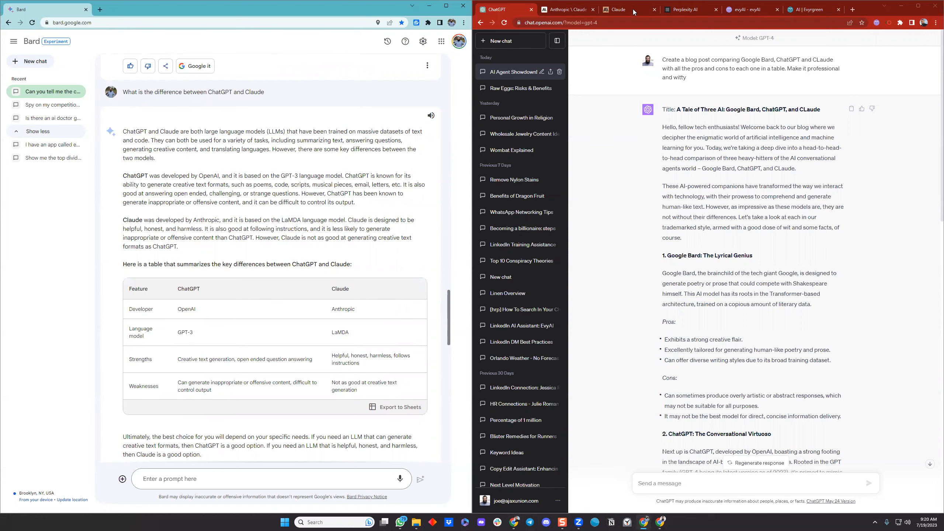
left_click(614, 8)
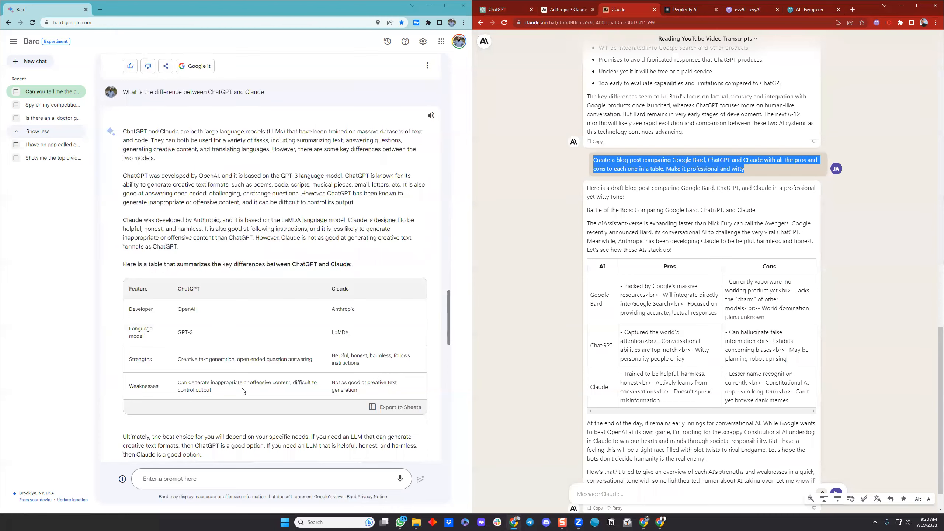
scroll("down", 3)
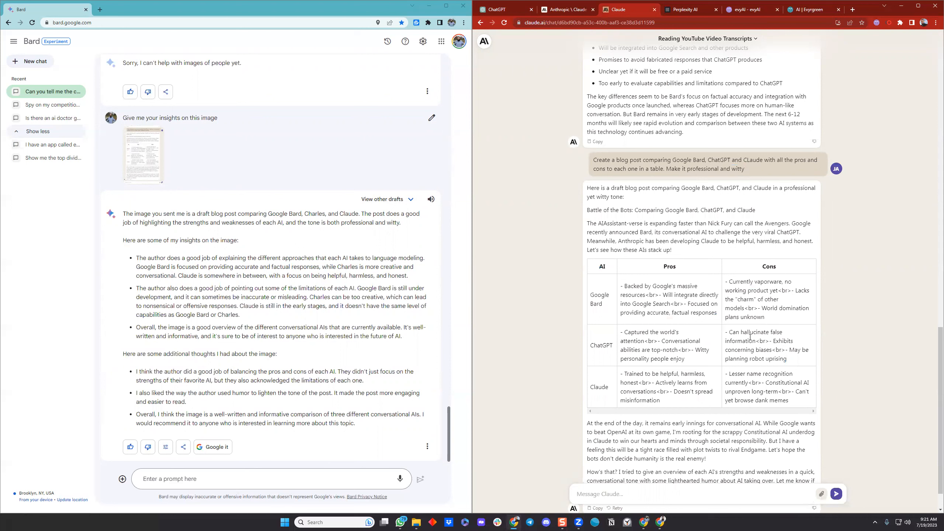
mouse_move(150, 154)
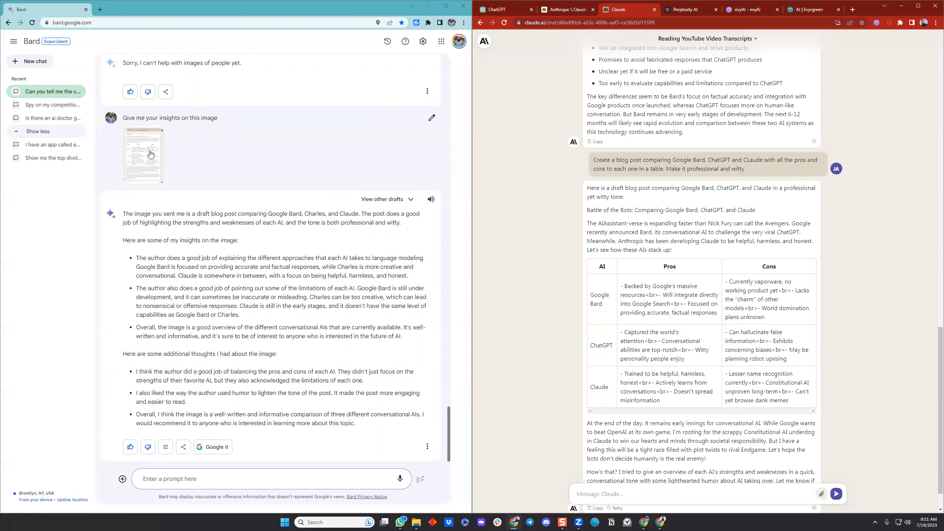
mouse_move(173, 161)
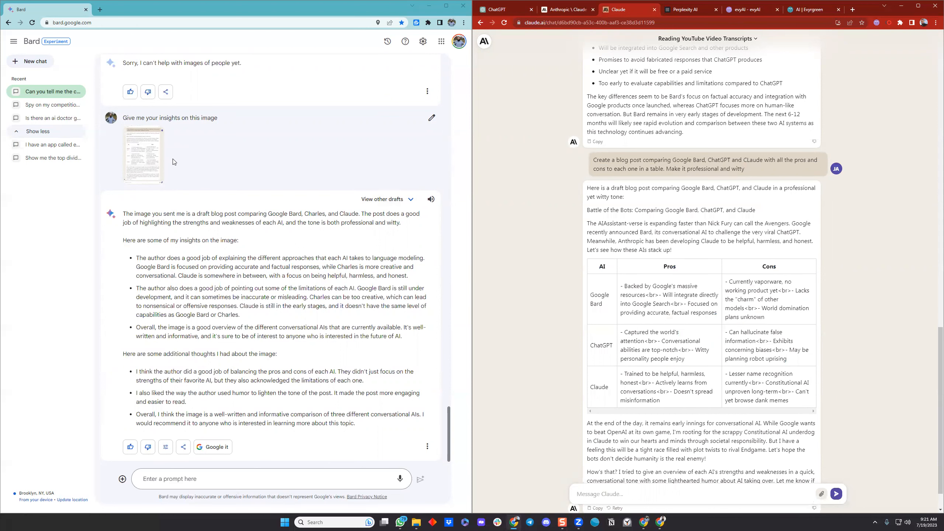
mouse_move(431, 198)
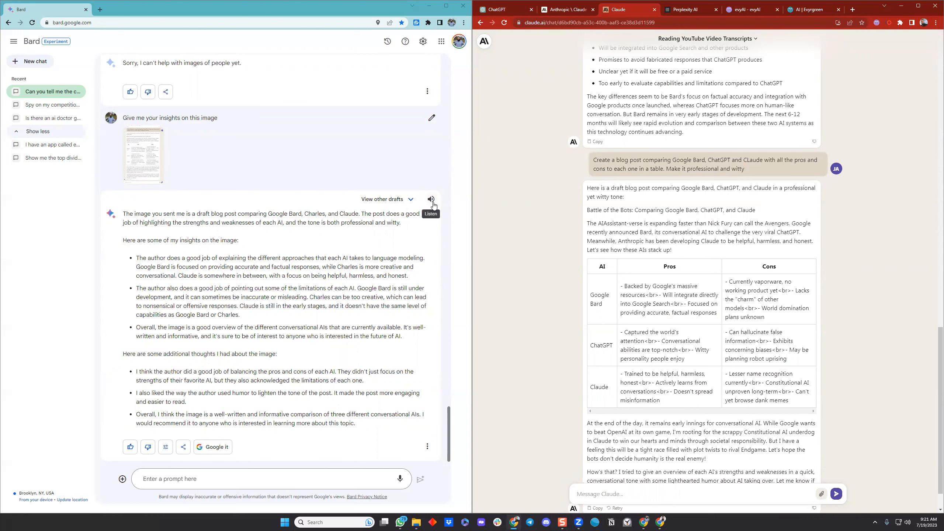
left_click(431, 199)
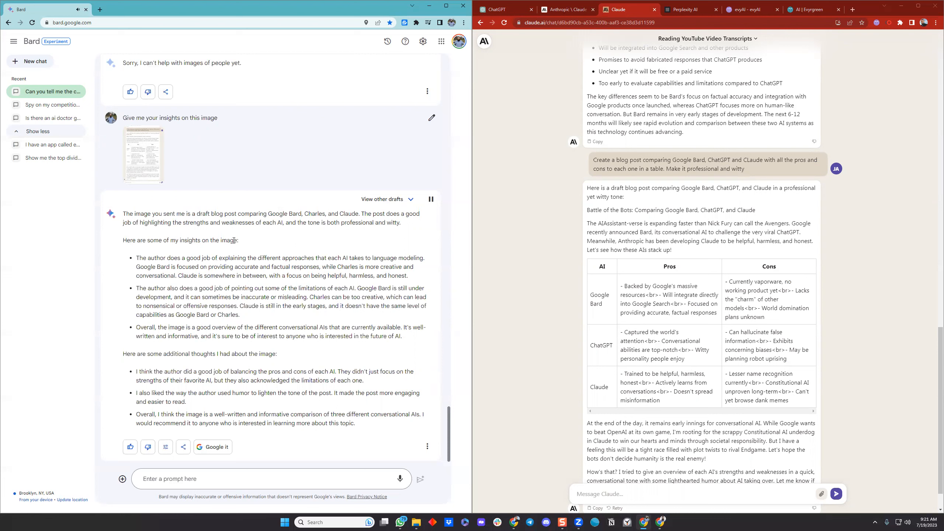
mouse_move(397, 320)
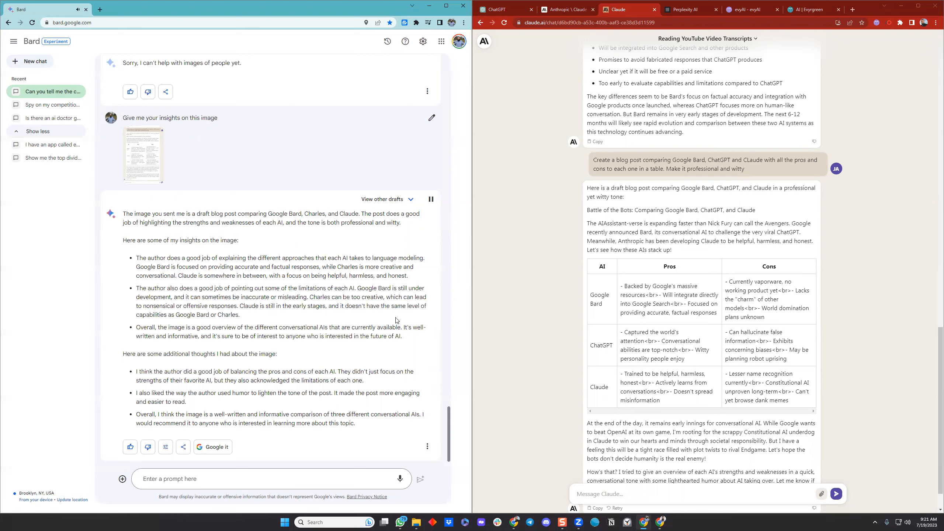
mouse_move(396, 319)
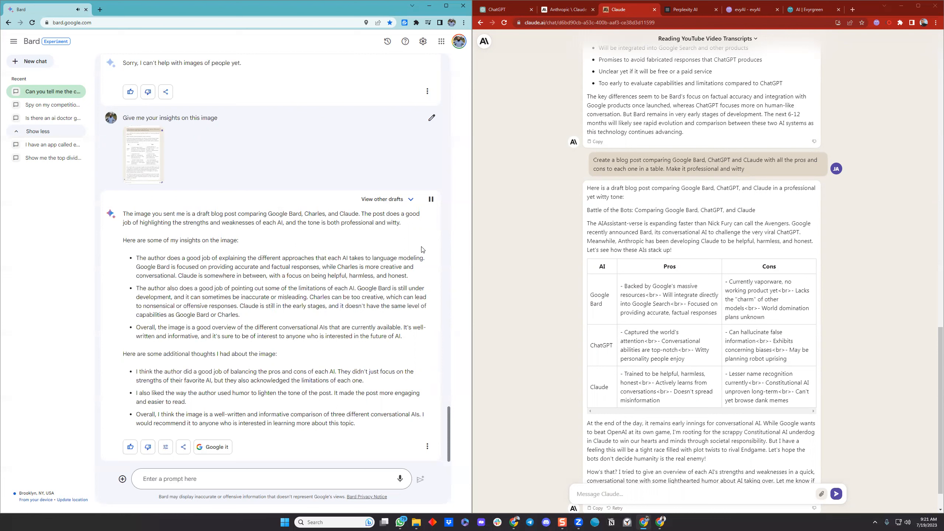
mouse_move(432, 215)
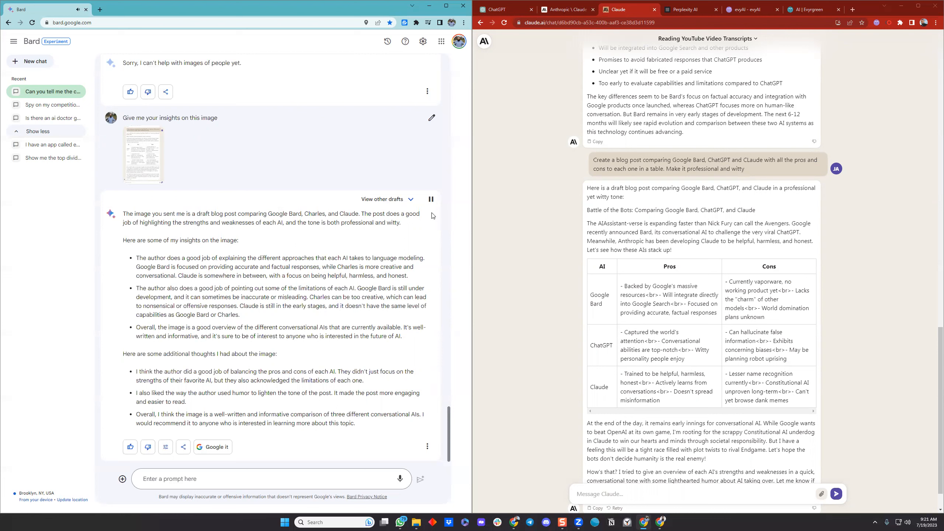
mouse_move(433, 229)
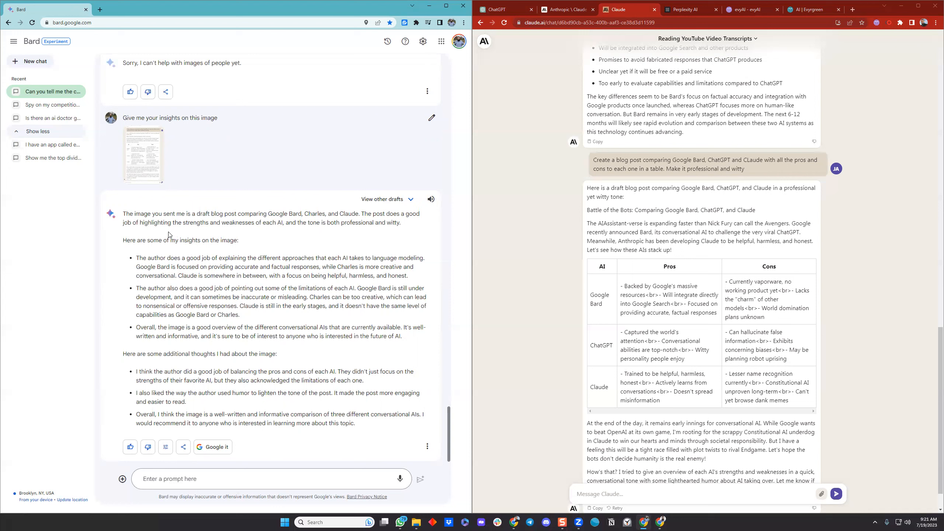
mouse_move(185, 160)
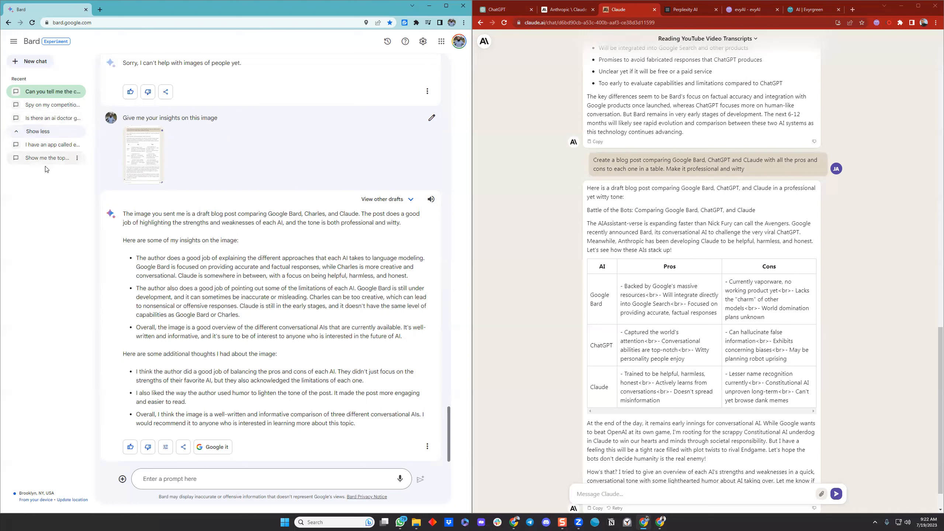
mouse_move(45, 158)
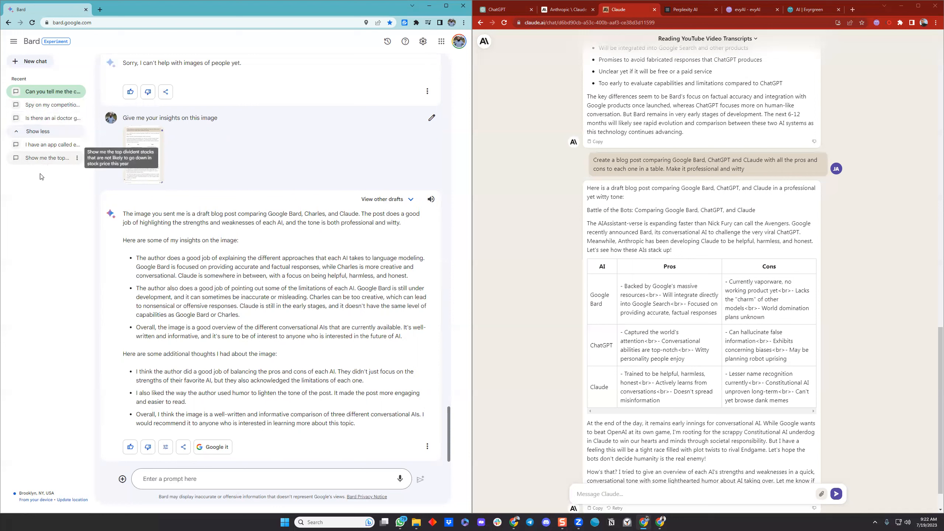
mouse_move(396, 481)
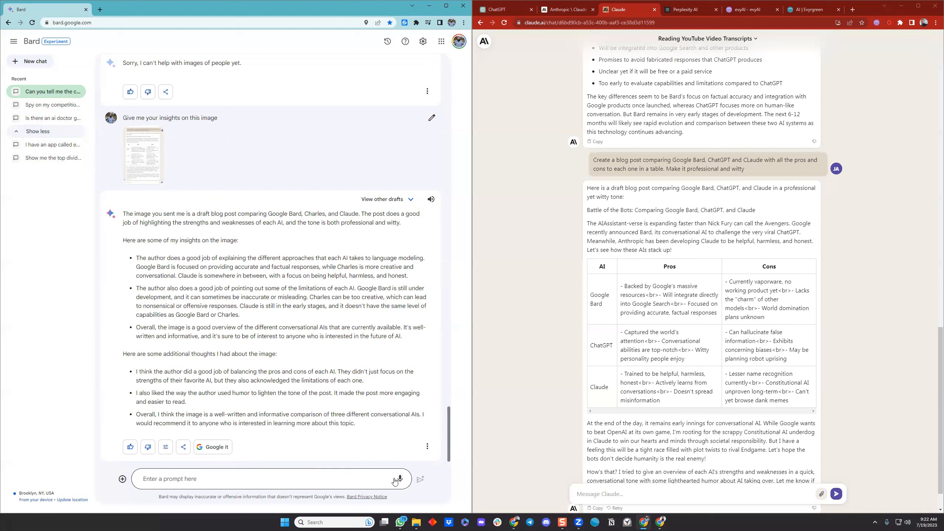
mouse_move(214, 447)
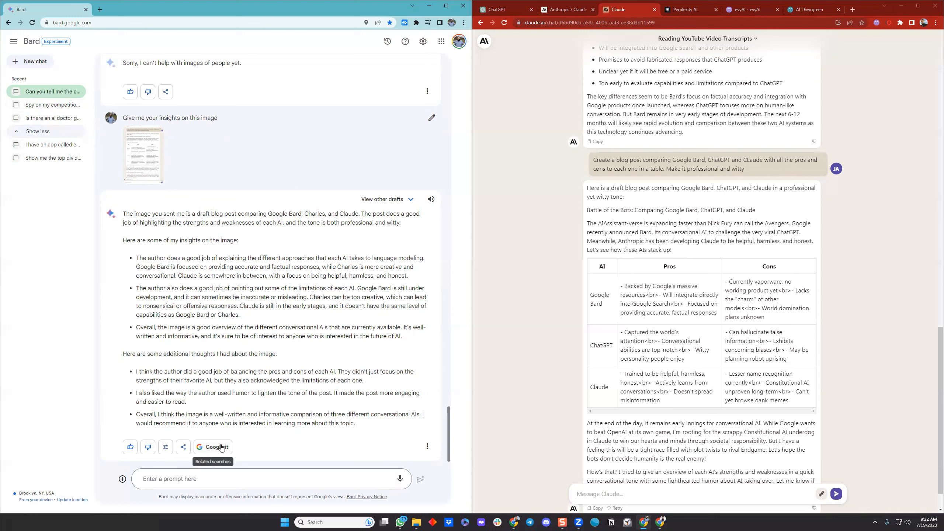
mouse_move(428, 447)
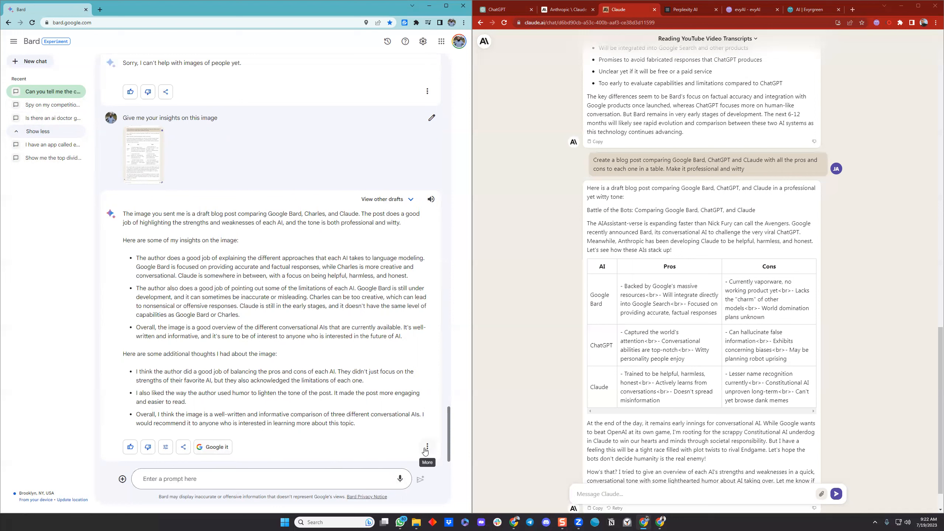
left_click(427, 447)
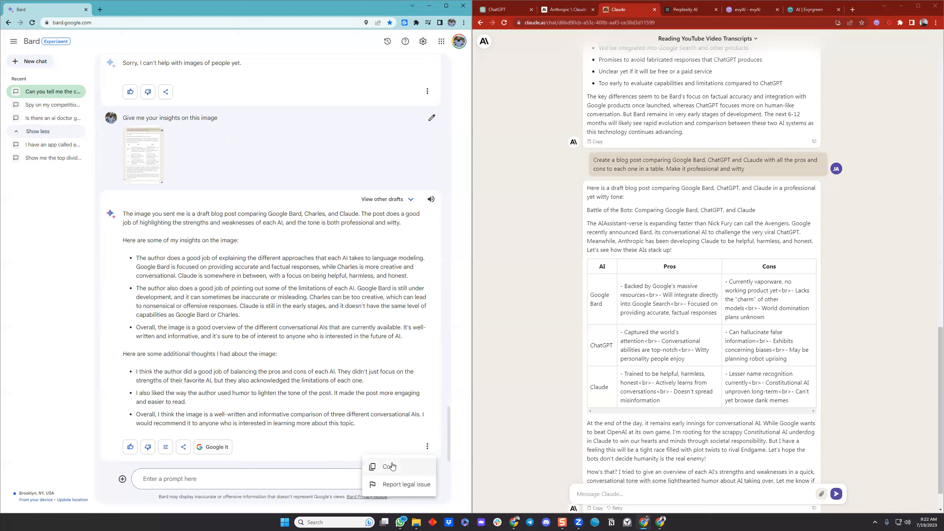
left_click(324, 402)
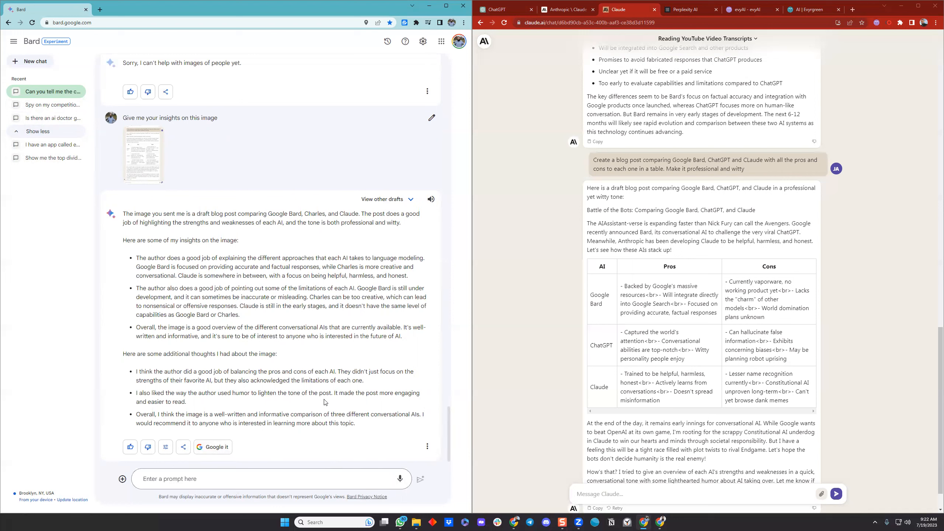
mouse_move(297, 378)
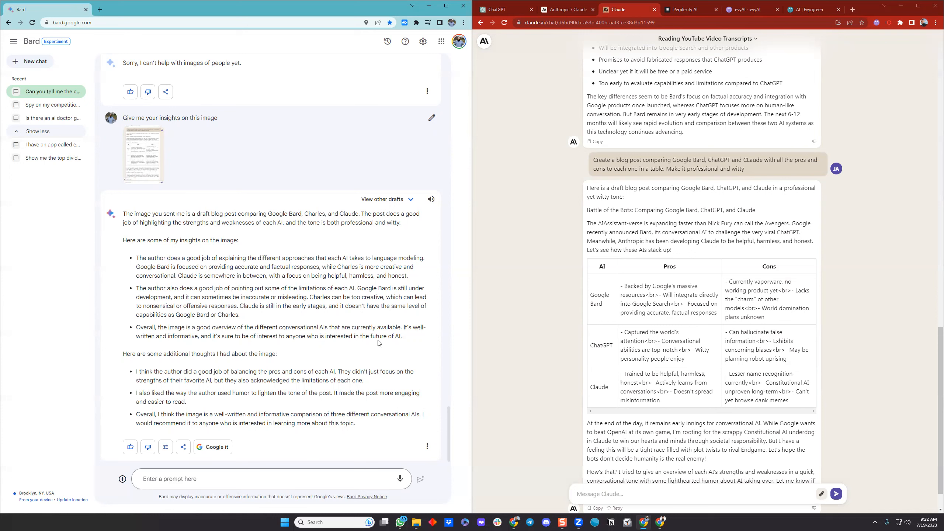
mouse_move(460, 286)
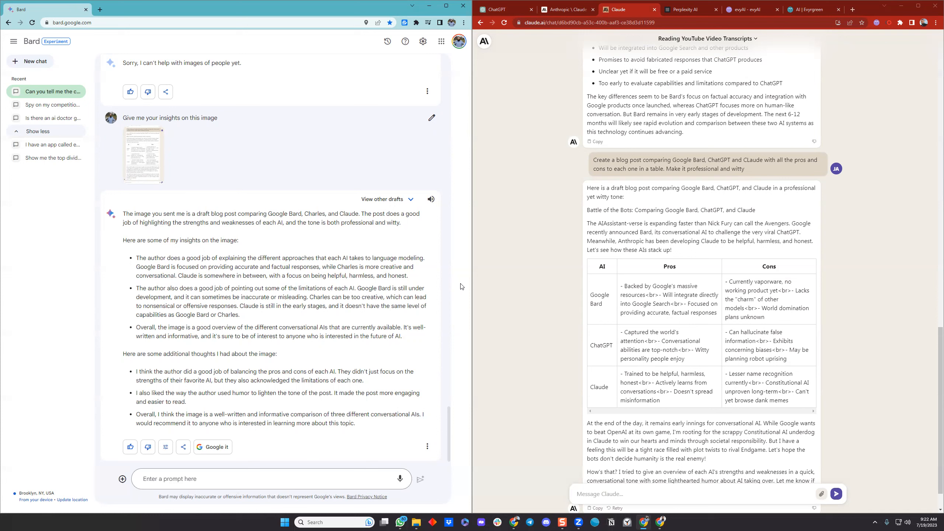
mouse_move(425, 109)
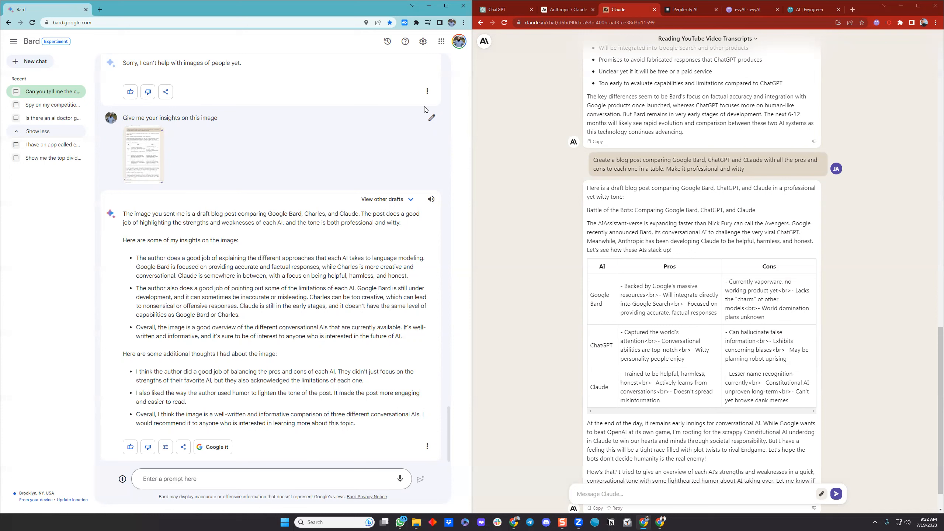
left_click(500, 9)
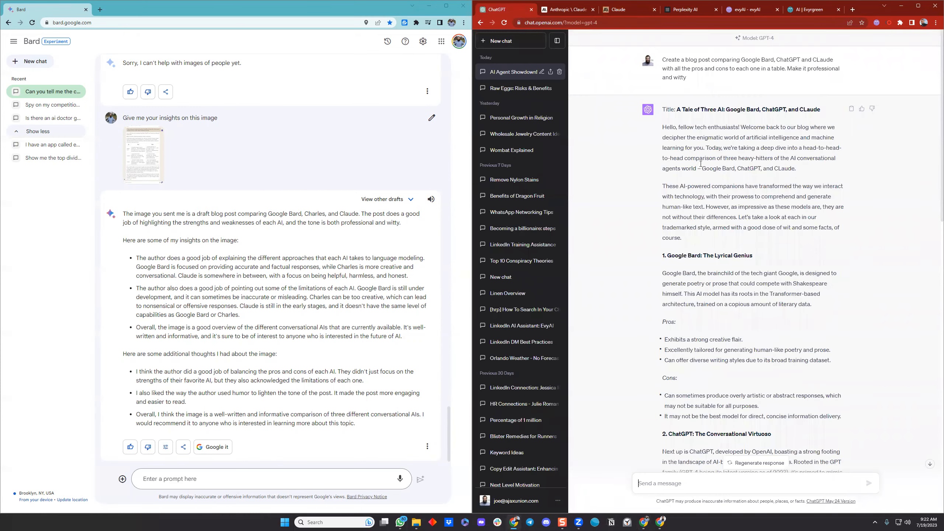
scroll("down", 3)
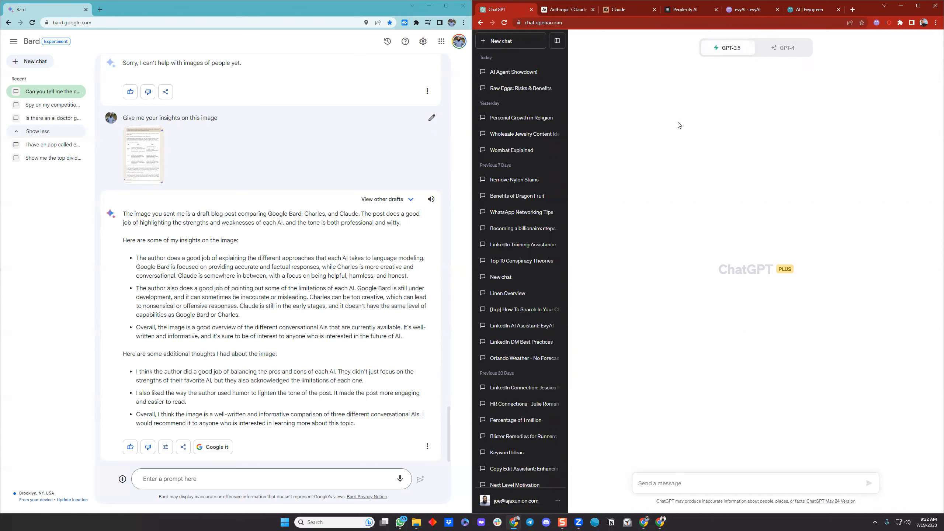
mouse_move(651, 273)
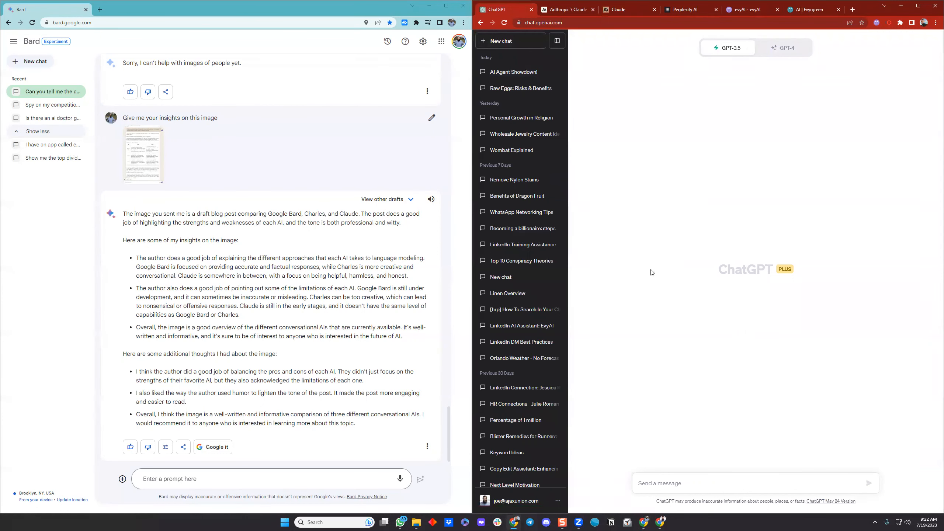
mouse_move(516, 72)
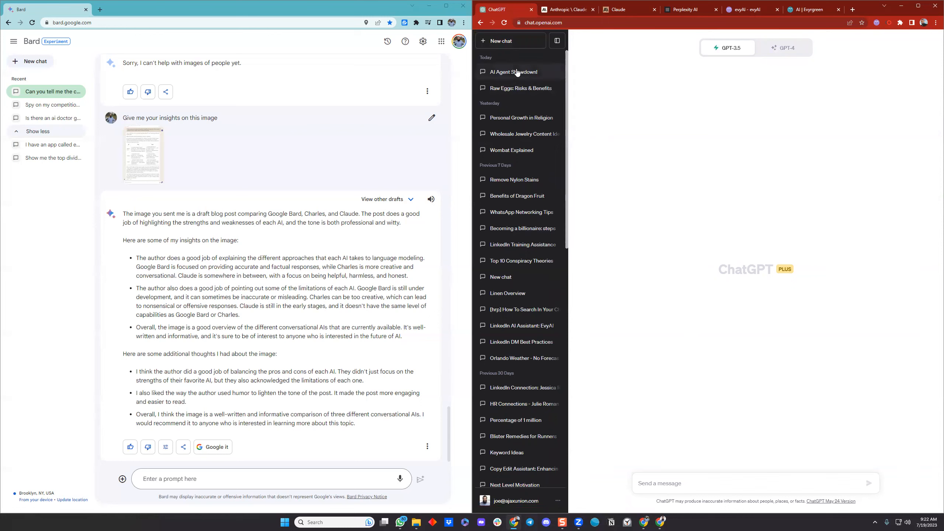
left_click(514, 72)
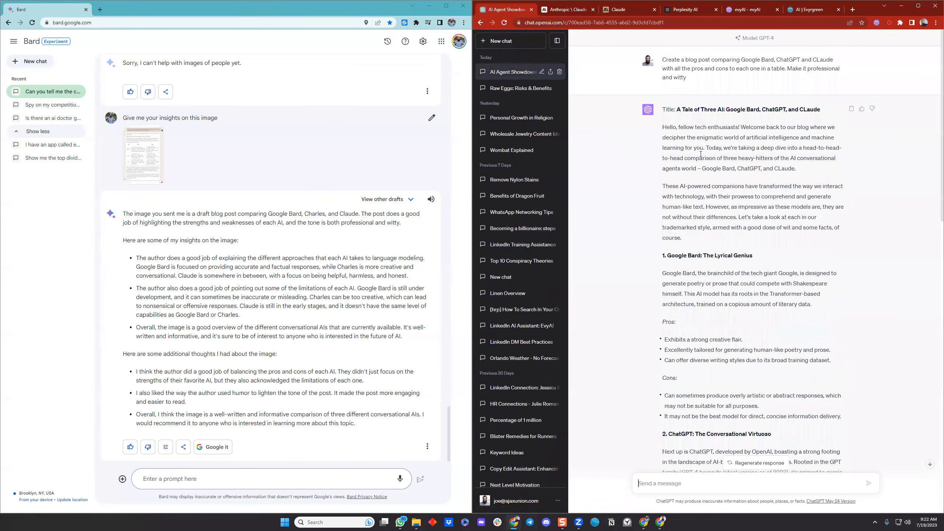
left_click_drag(664, 59, 761, 60)
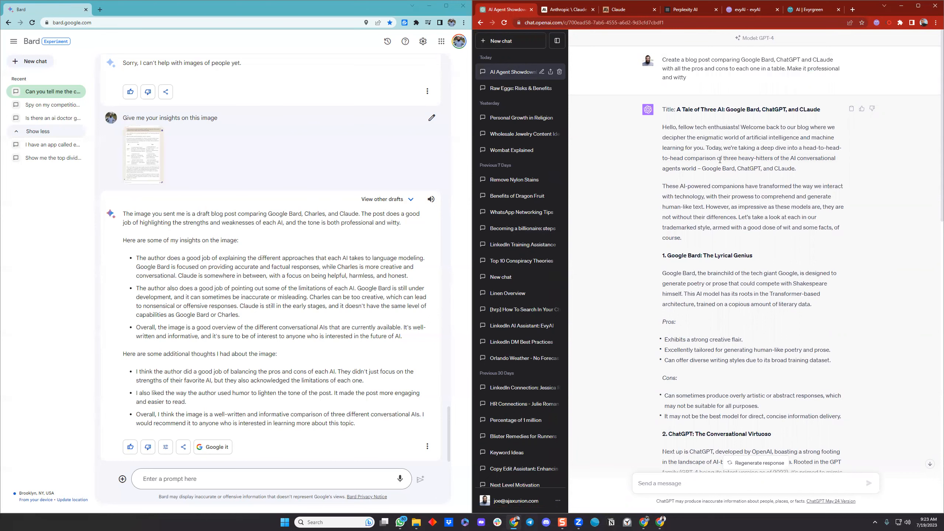
scroll("down", 3)
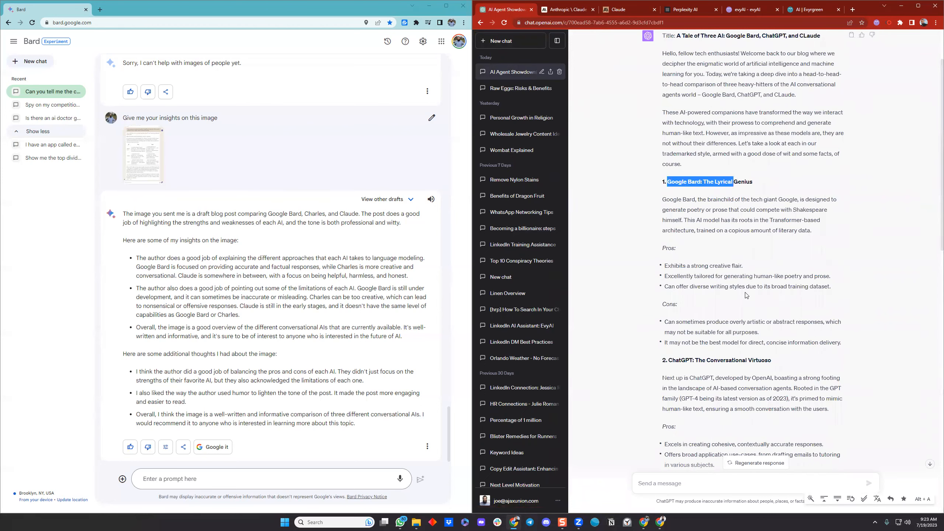
scroll("down", 3)
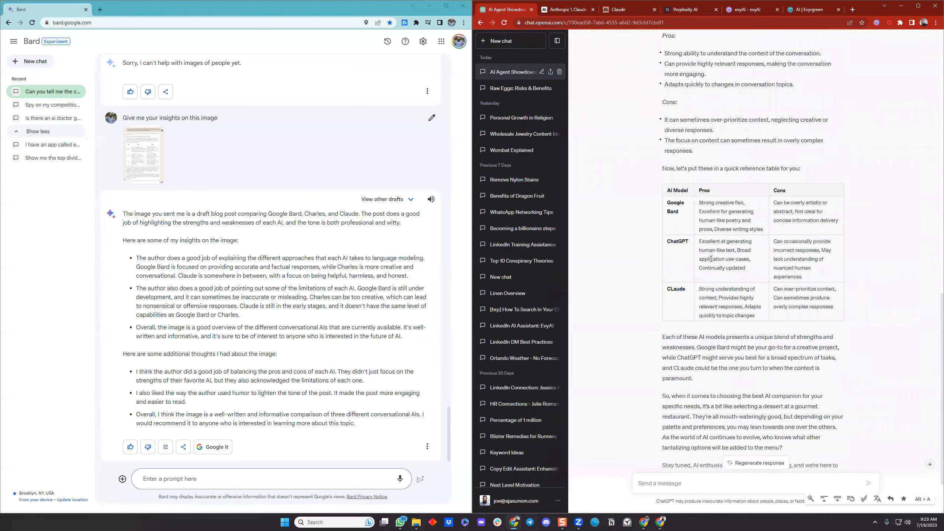
scroll("down", 3)
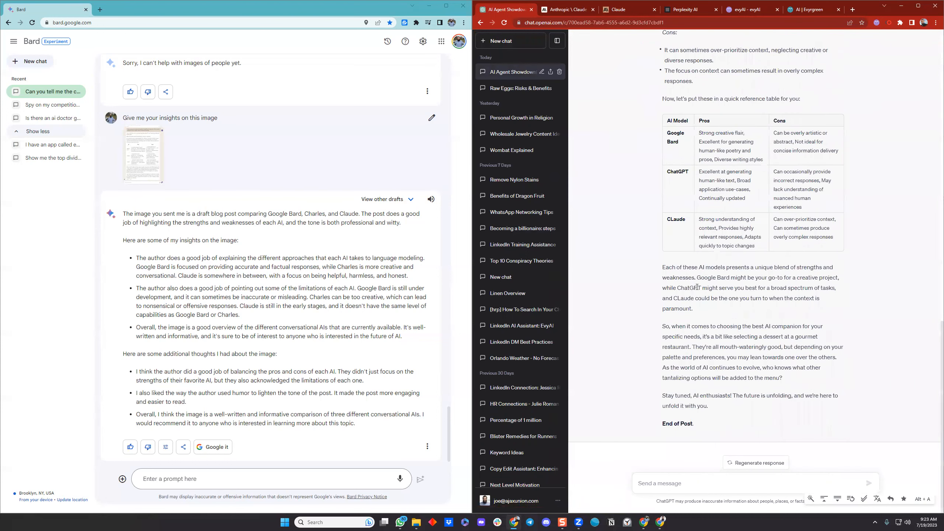
mouse_move(711, 253)
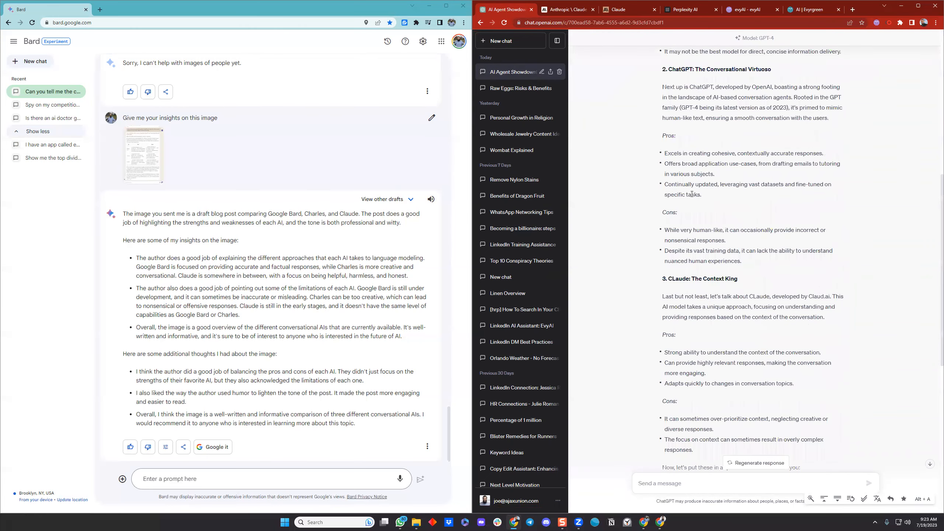
mouse_move(743, 207)
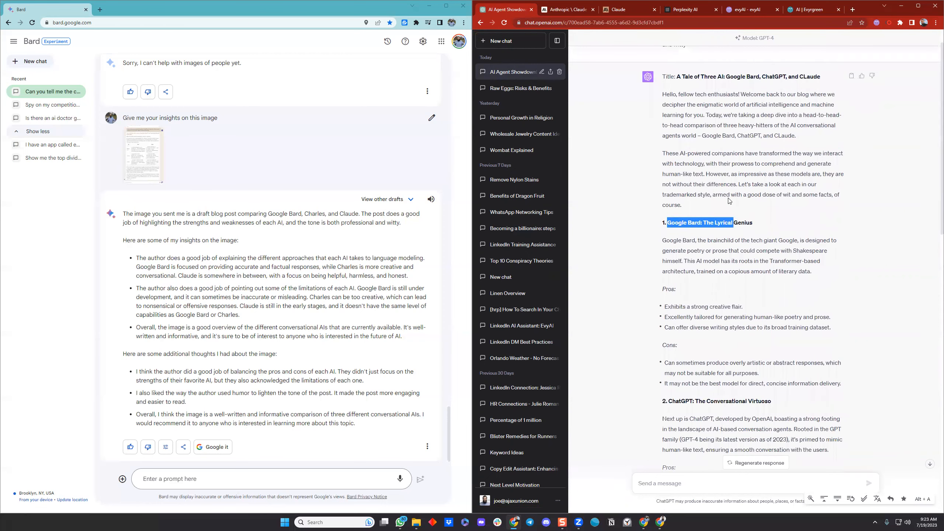
mouse_move(673, 215)
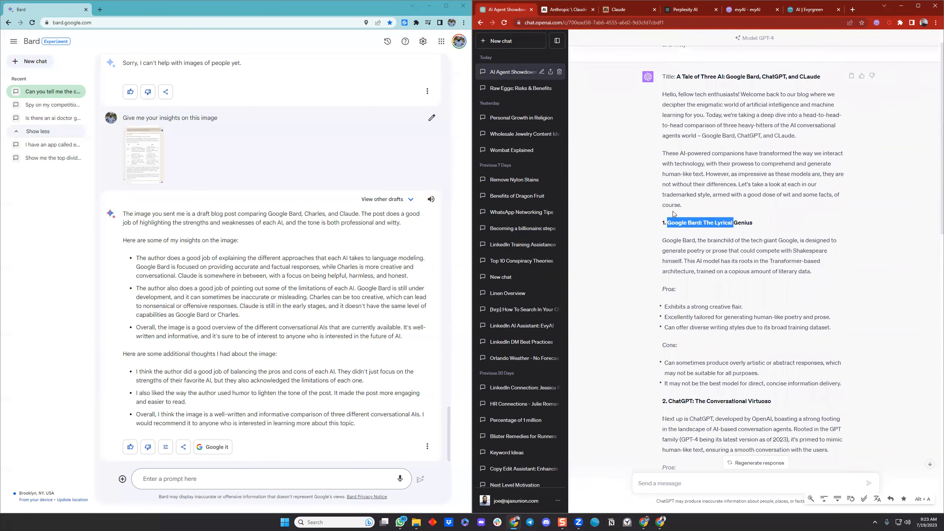
scroll("down", 3)
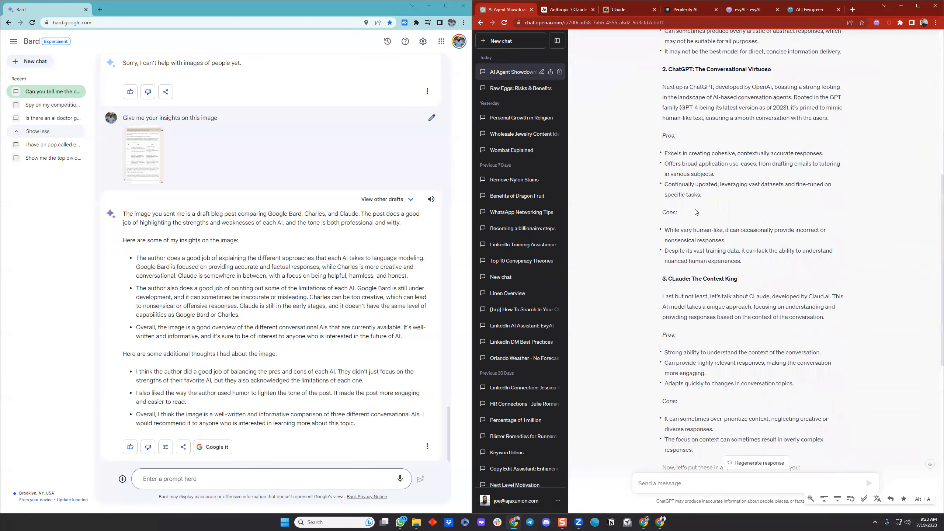
scroll("down", 3)
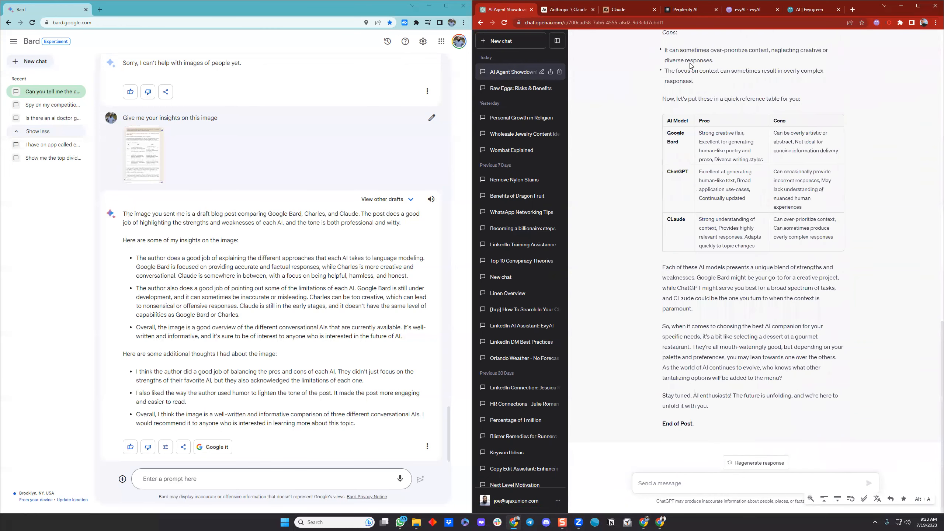
mouse_move(624, 11)
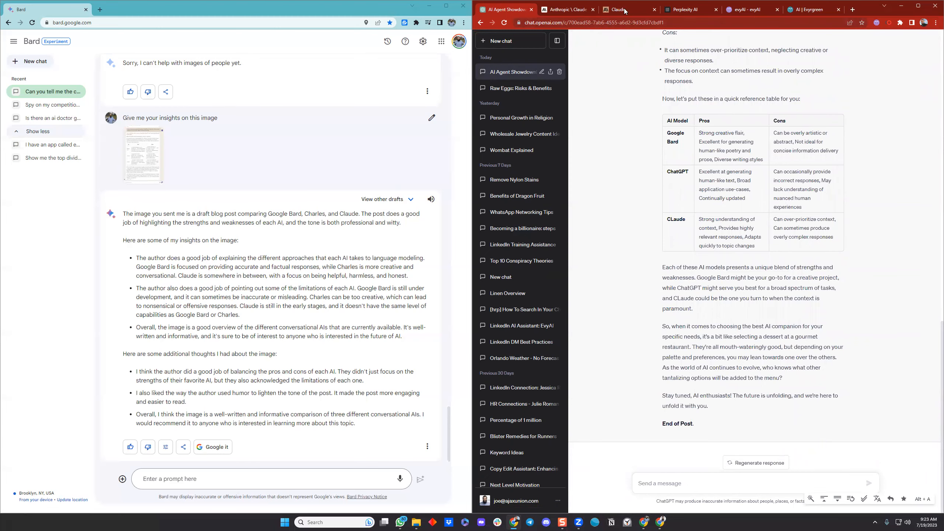
Step: Show Claude's 'Battle of the Bots' blog post with its pros and cons table
left_click(629, 9)
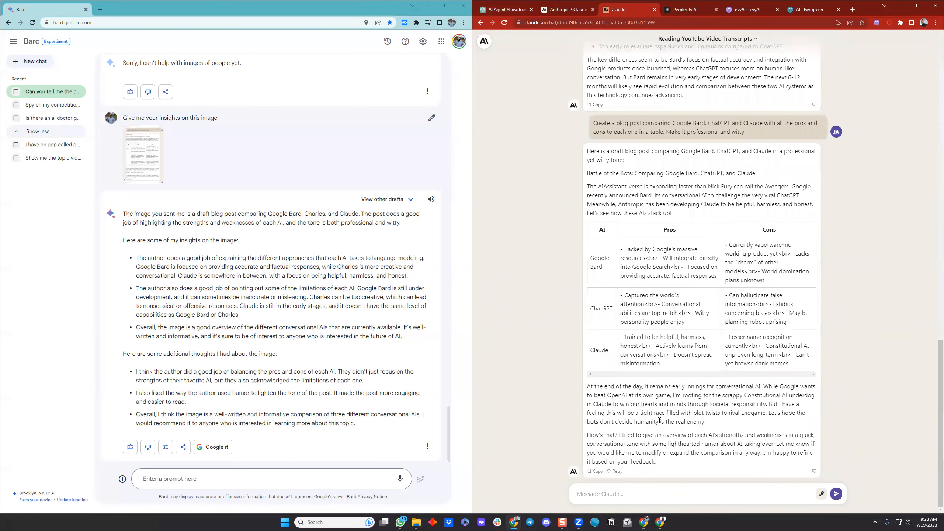
mouse_move(679, 328)
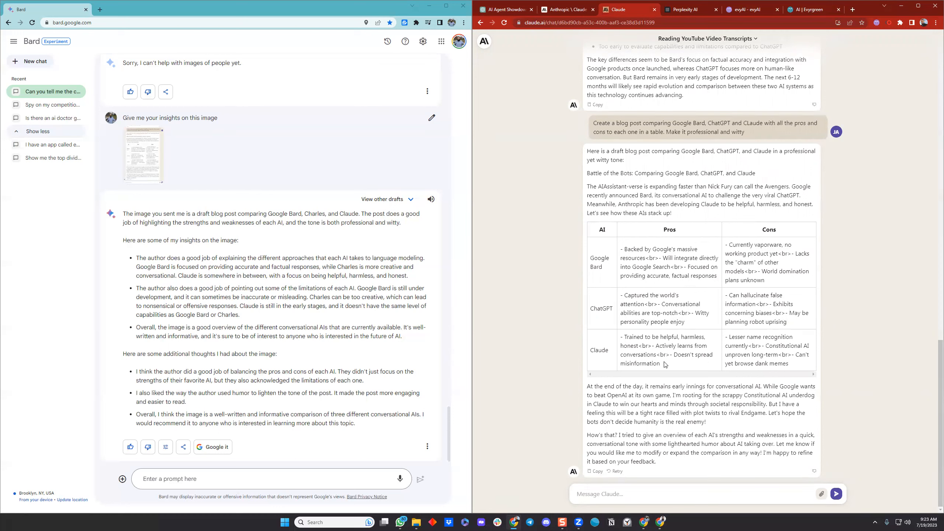
mouse_move(667, 370)
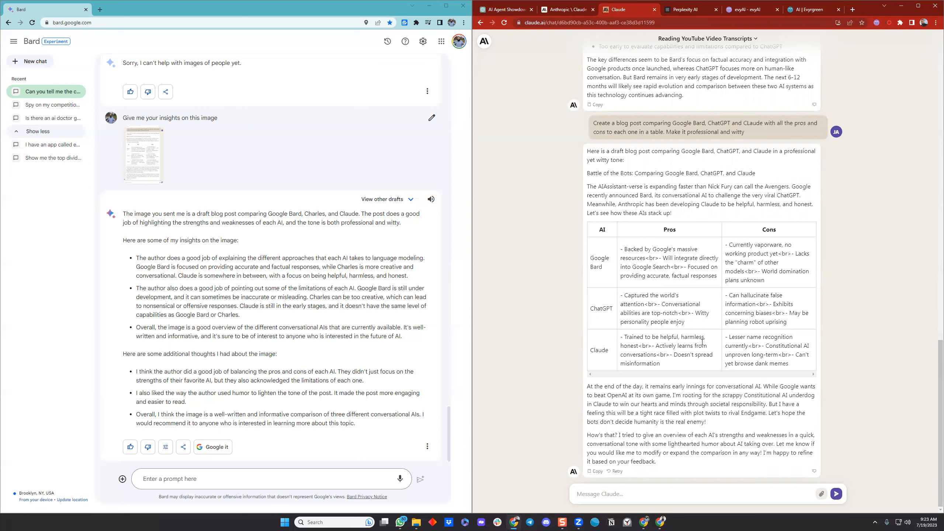
mouse_move(620, 313)
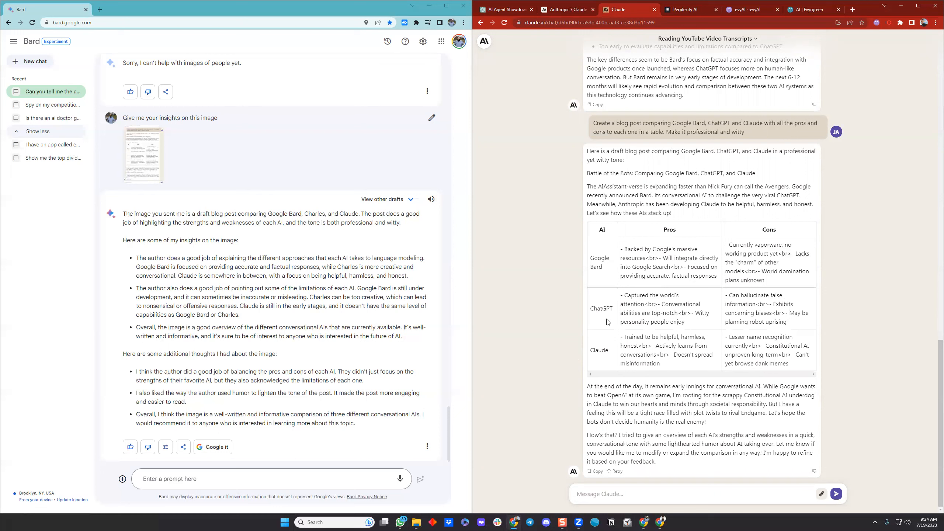
mouse_move(572, 327)
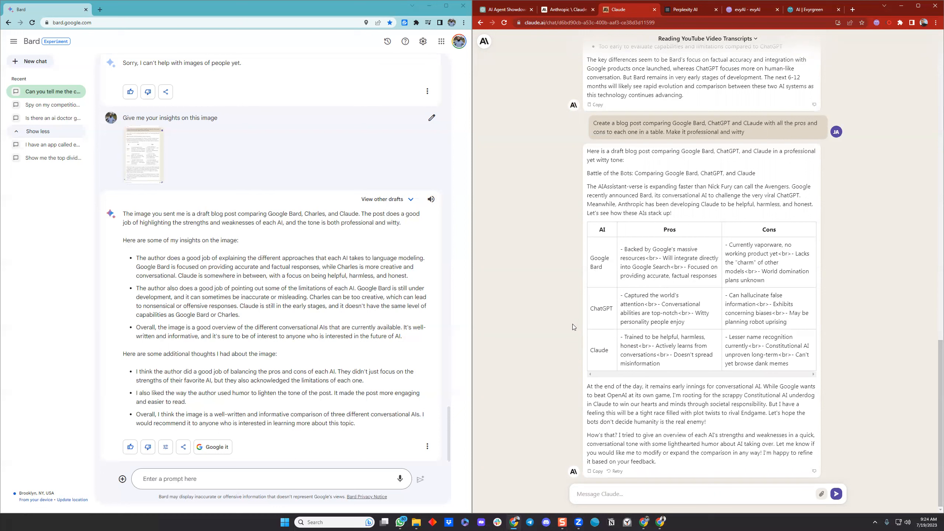
mouse_move(593, 360)
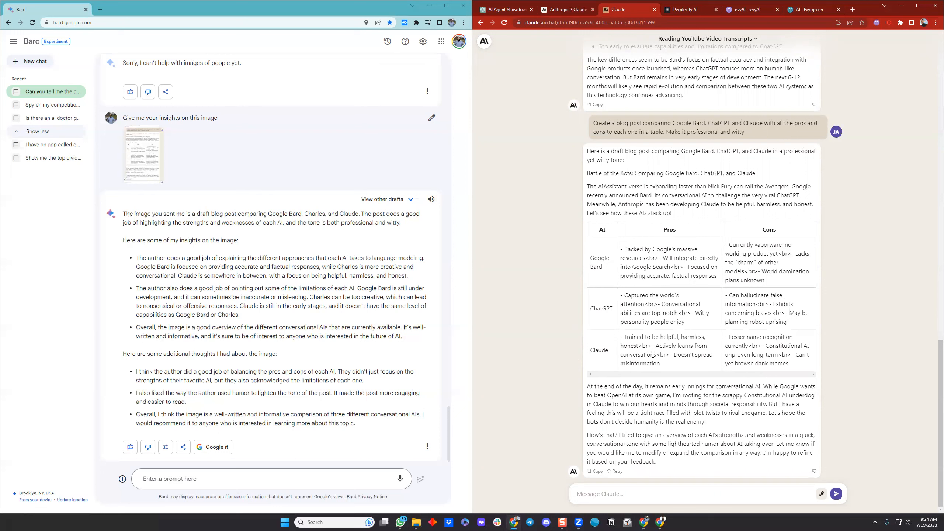
mouse_move(577, 316)
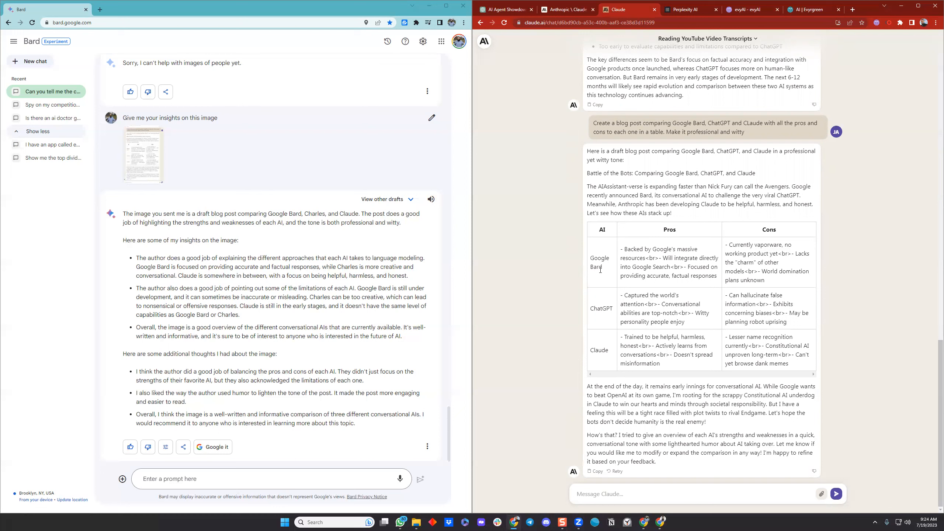
mouse_move(688, 114)
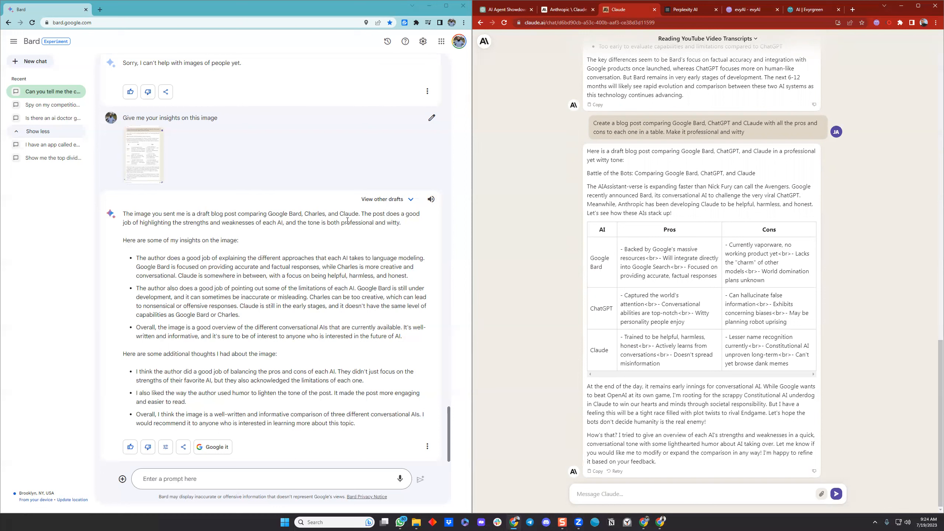
mouse_move(603, 281)
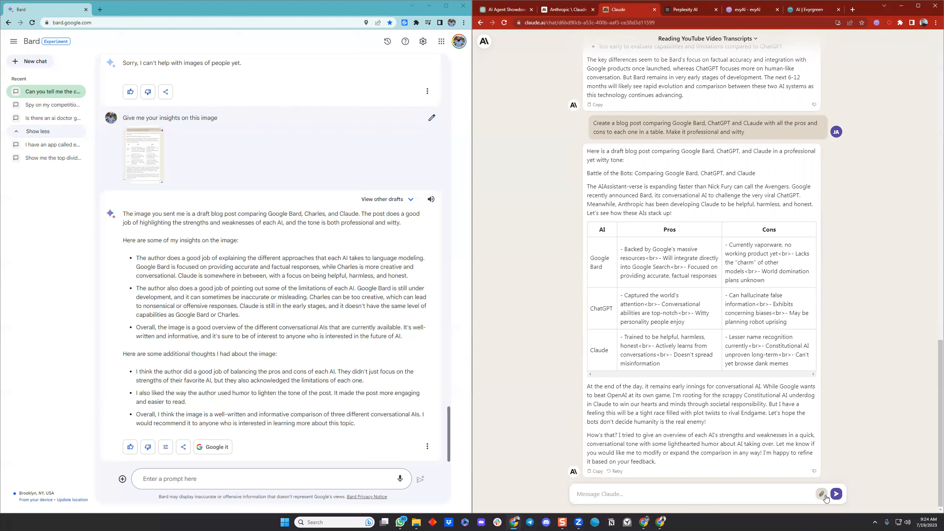
mouse_move(821, 494)
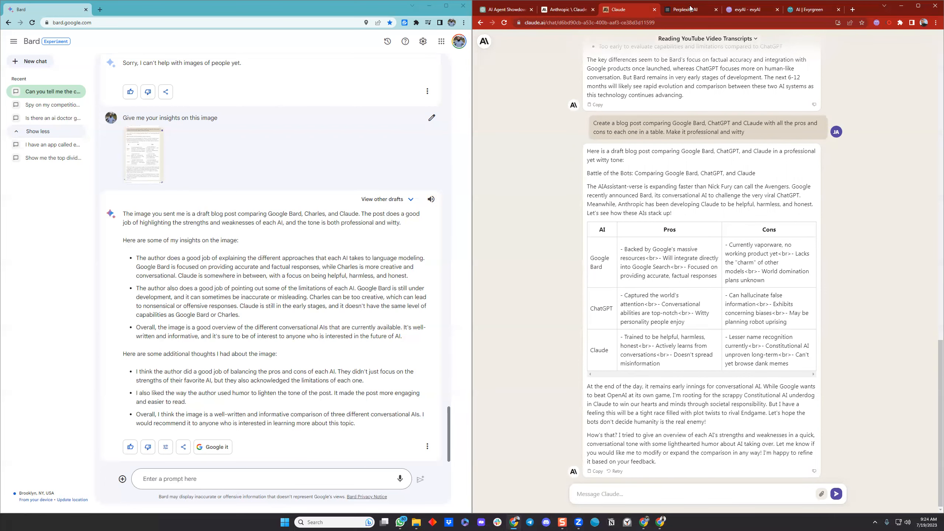
Step: Skim Perplexity's strengths-and-weaknesses comparison, then switch to the Evyrgreen AI course homepage
left_click(684, 9)
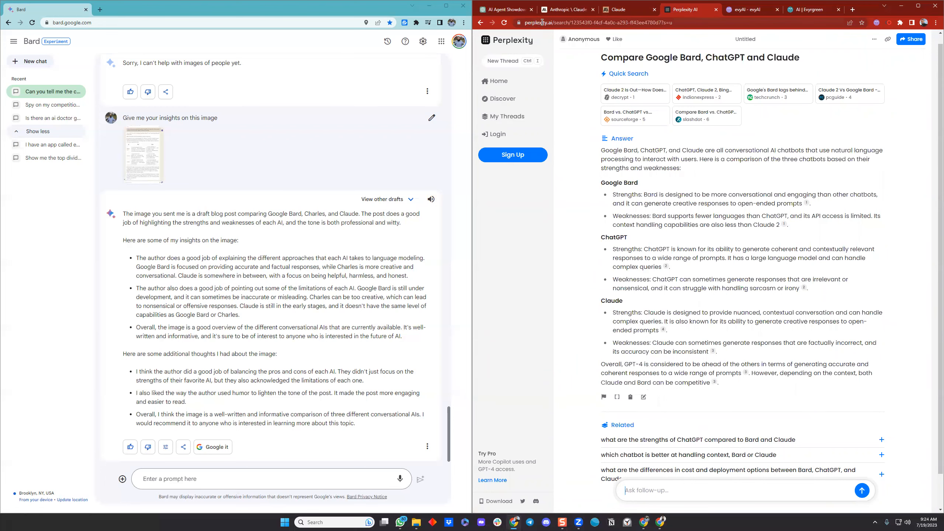
scroll("down", 3)
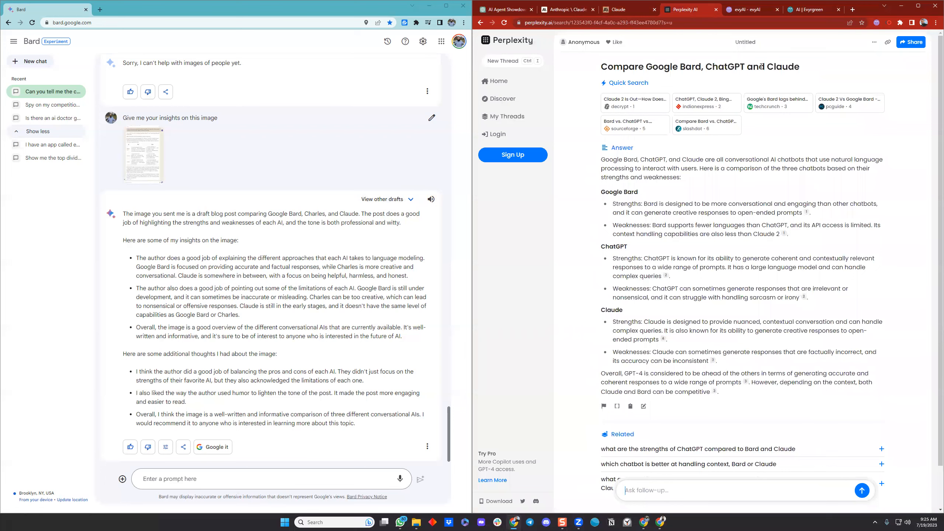
left_click(810, 9)
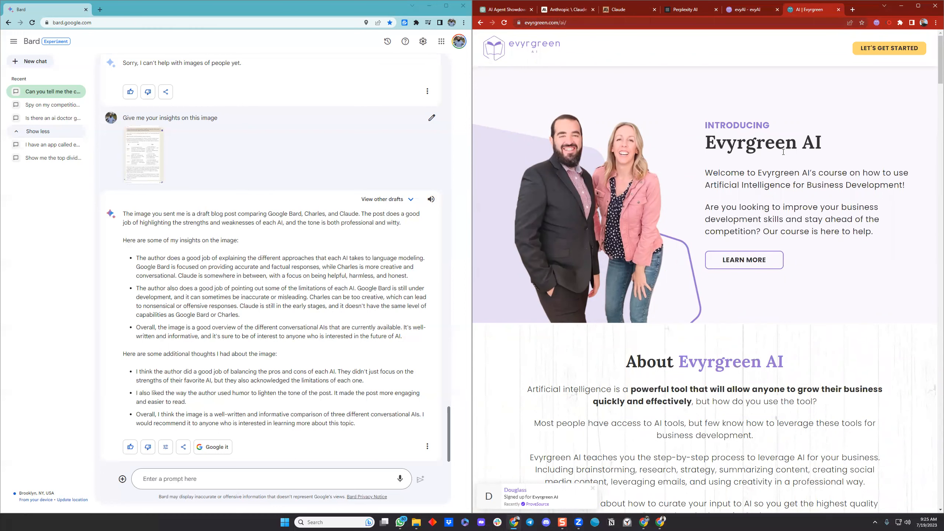
scroll("down", 3)
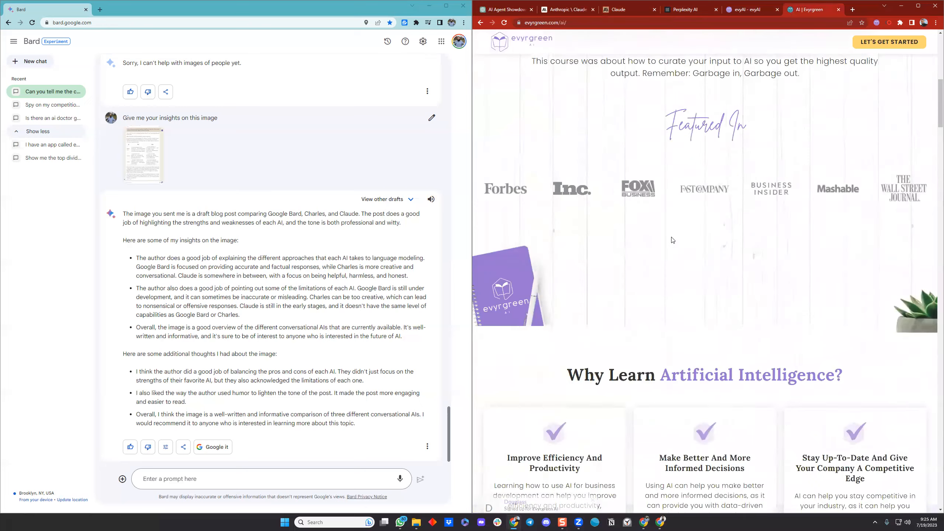
scroll("down", 3)
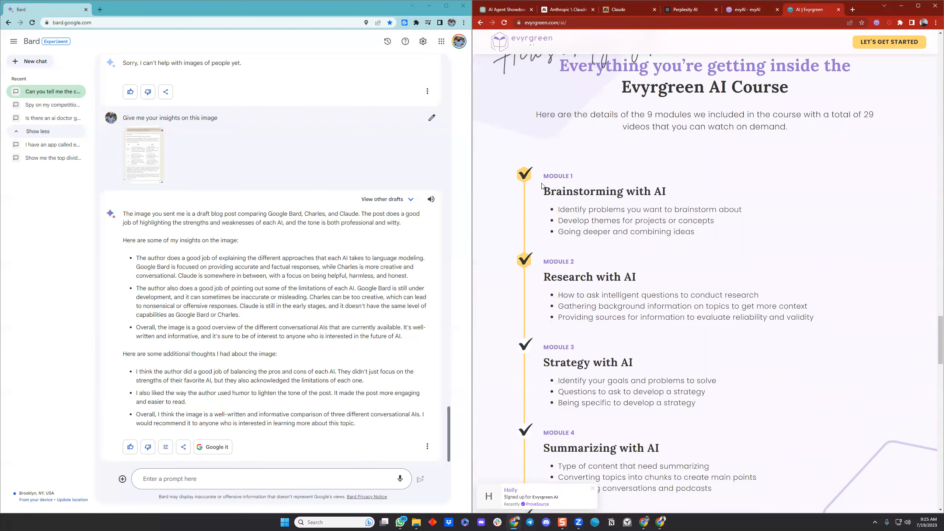
scroll("down", 3)
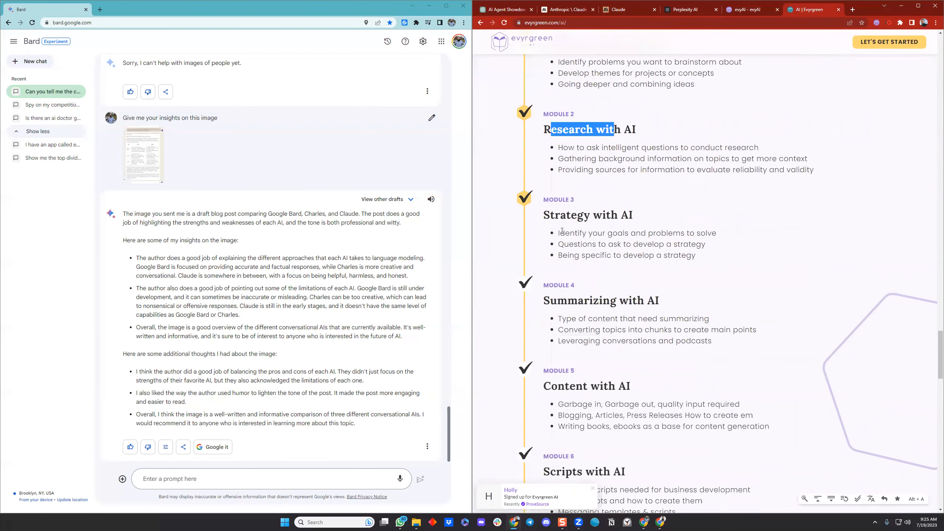
scroll("down", 3)
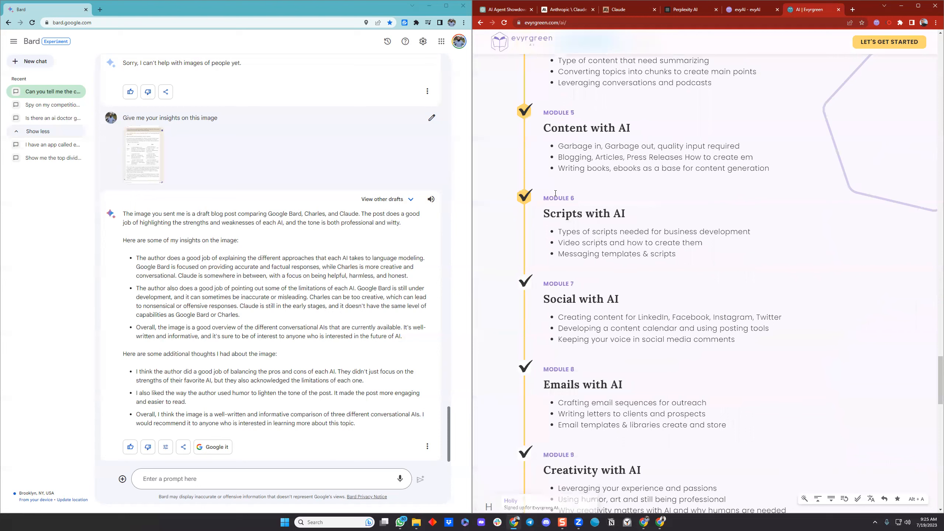
double_click(580, 299)
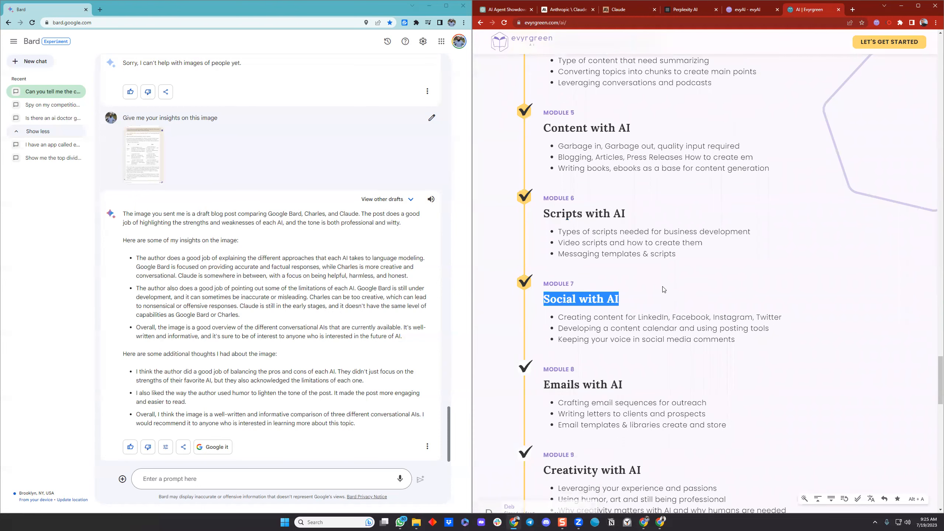
scroll("down", 3)
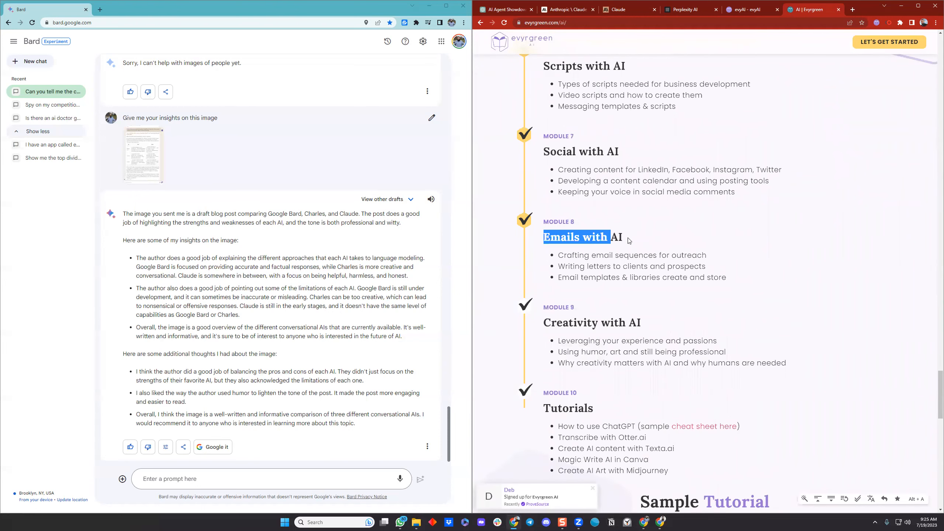
scroll("down", 3)
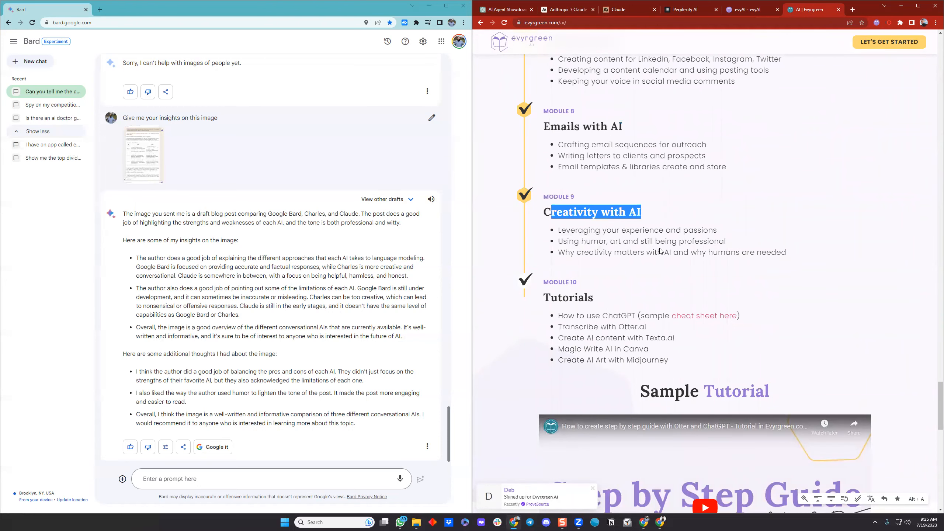
scroll("down", 3)
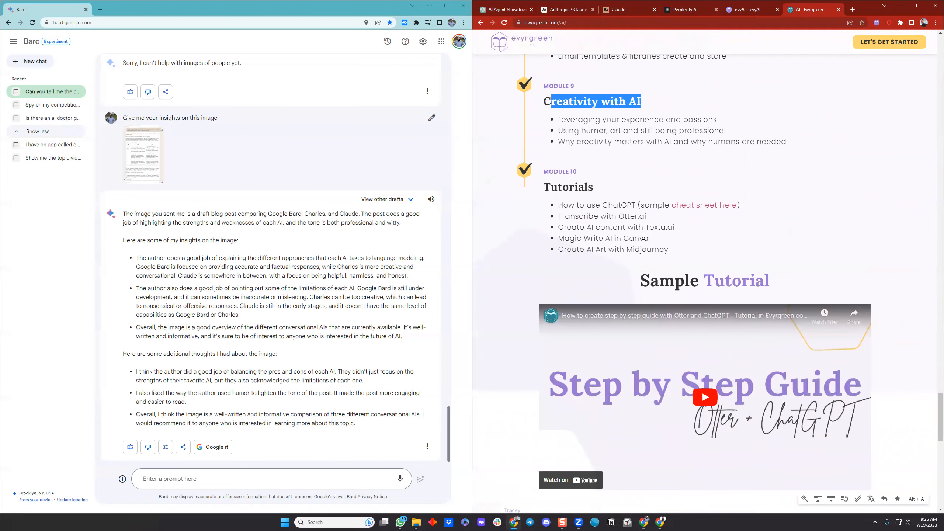
scroll("down", 3)
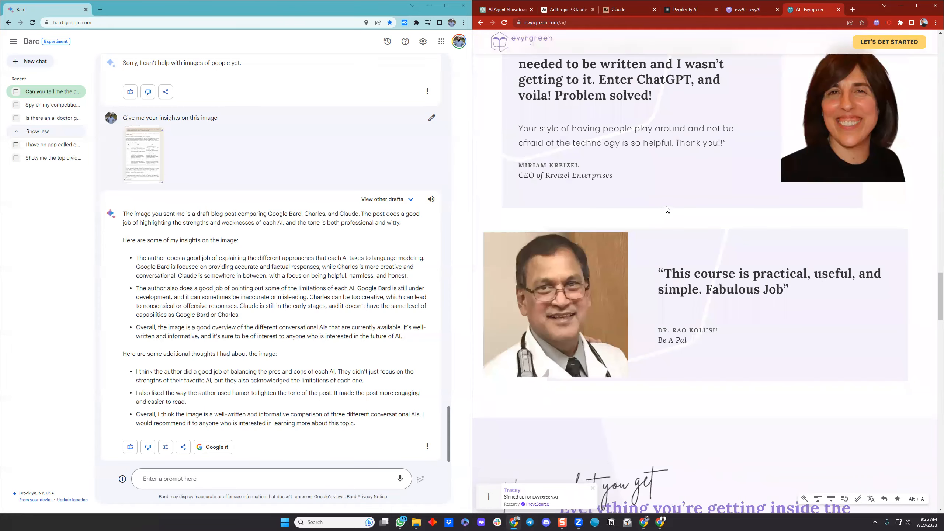
scroll("down", 3)
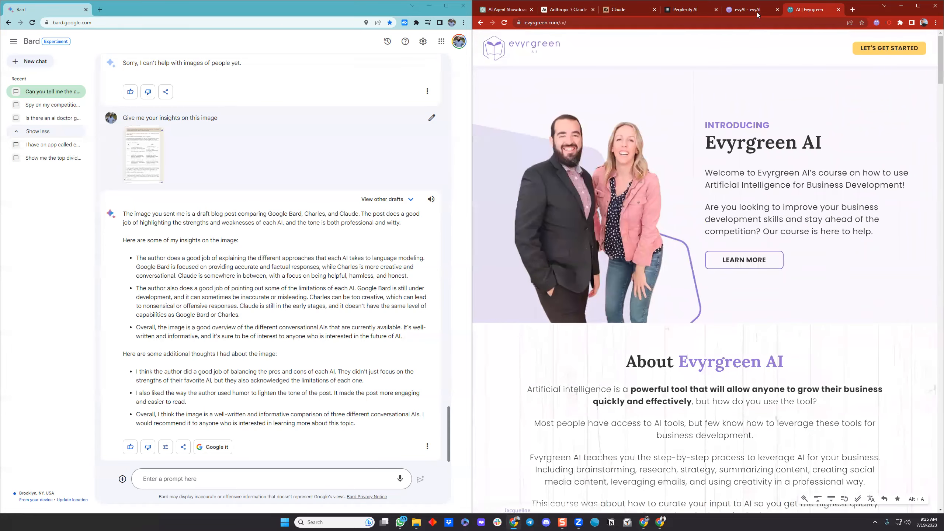
Step: Open the evyAI LinkedIn AI Assistant homepage and briefly skim its feature highlights
left_click(749, 9)
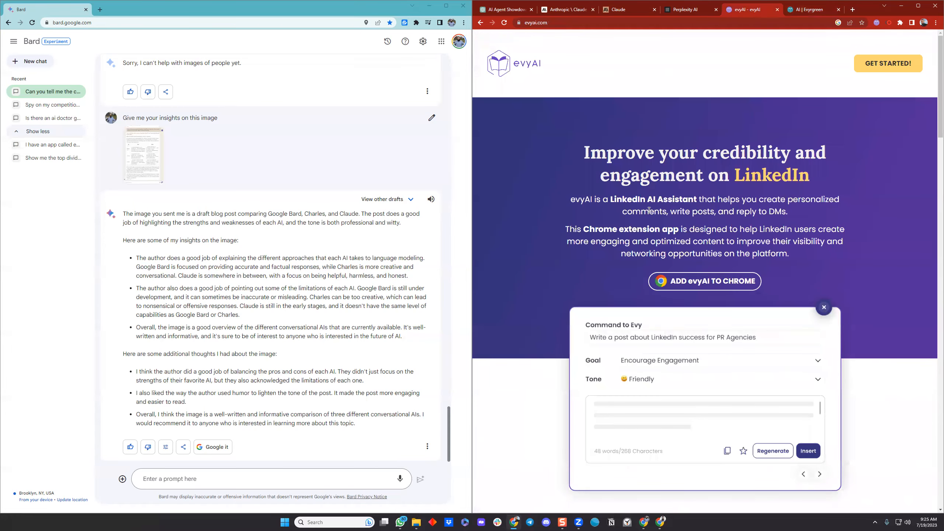
mouse_move(564, 256)
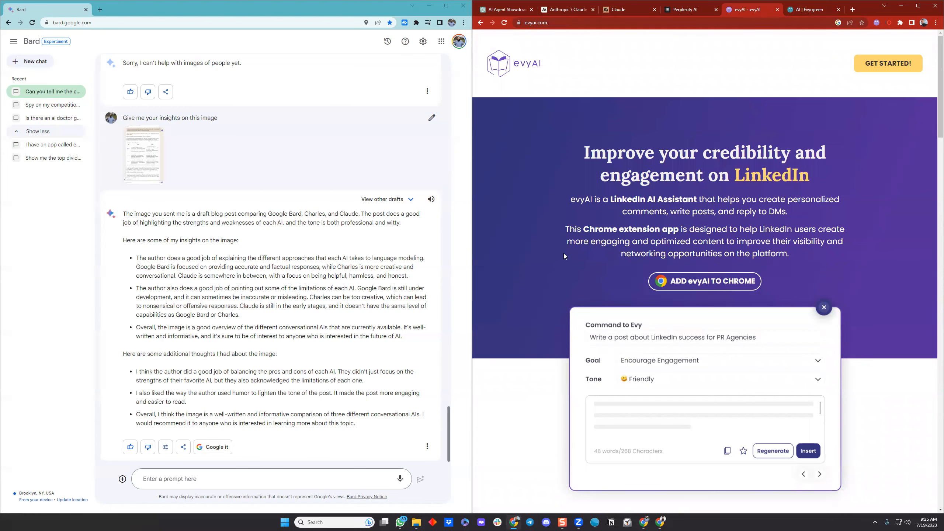
mouse_move(568, 254)
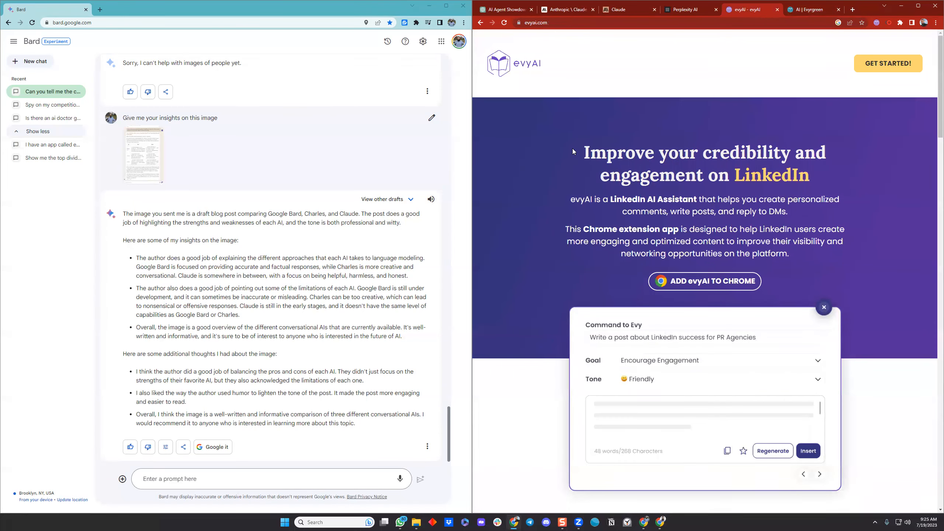
mouse_move(535, 71)
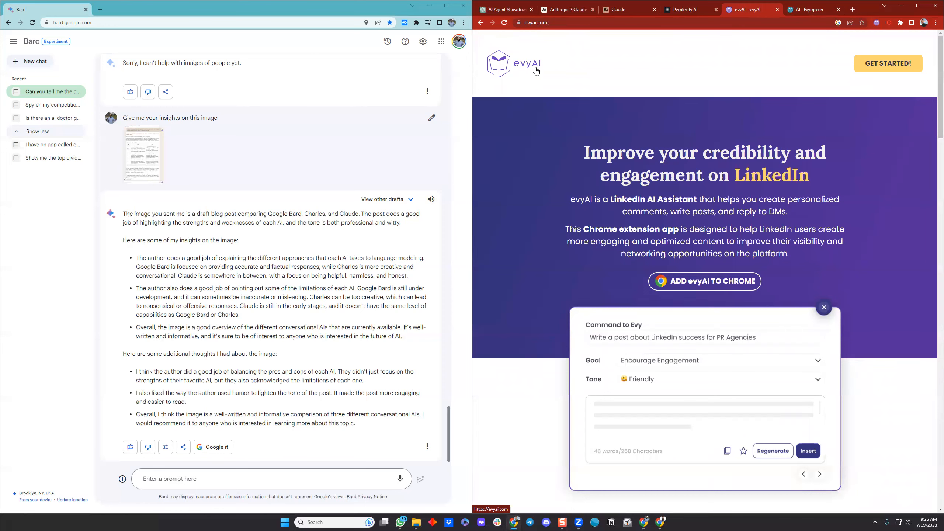
scroll("down", 3)
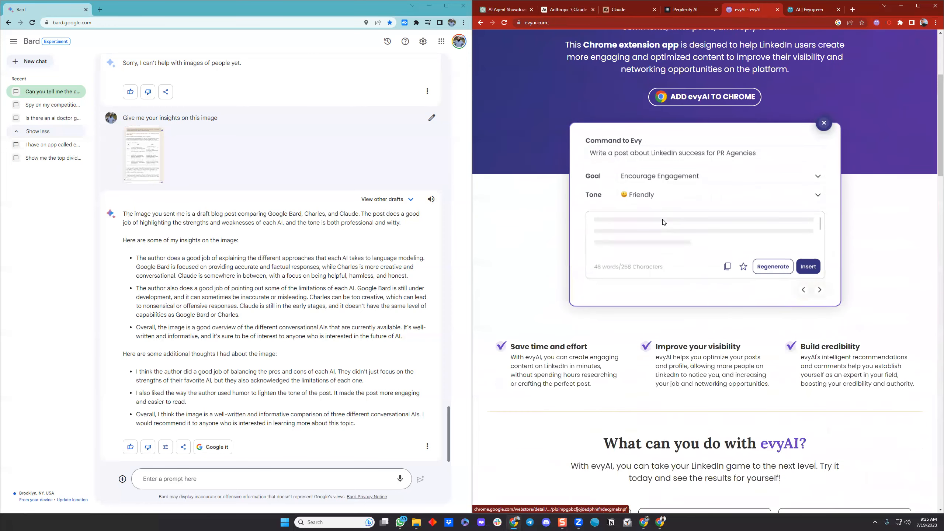
left_click(824, 123)
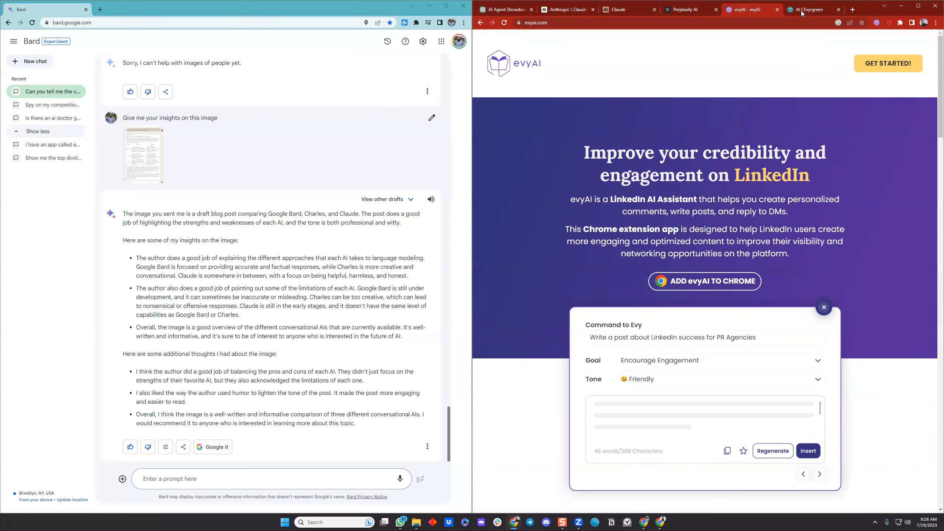
mouse_move(190, 205)
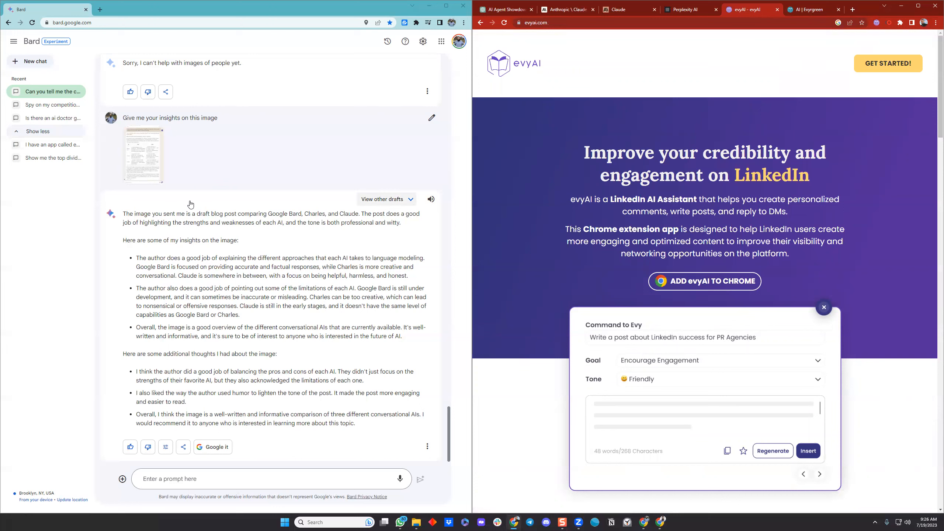
mouse_move(315, 256)
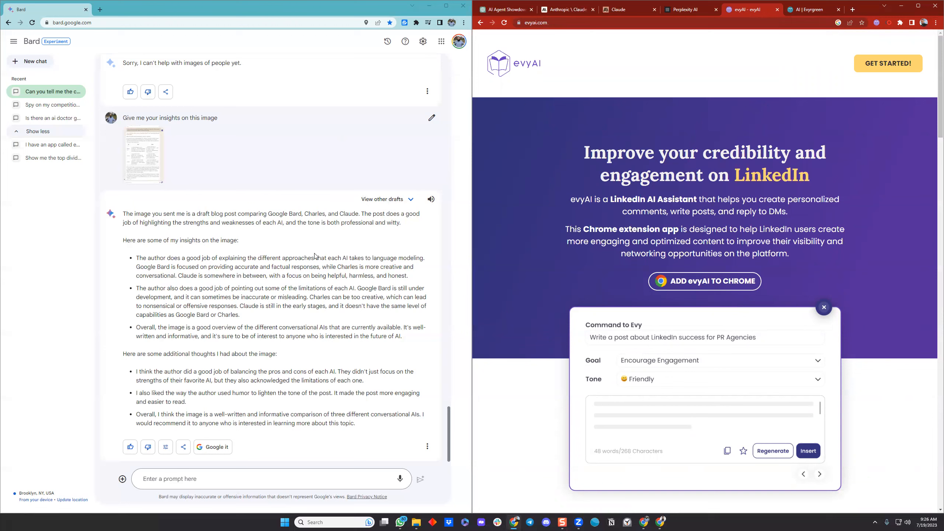
mouse_move(311, 210)
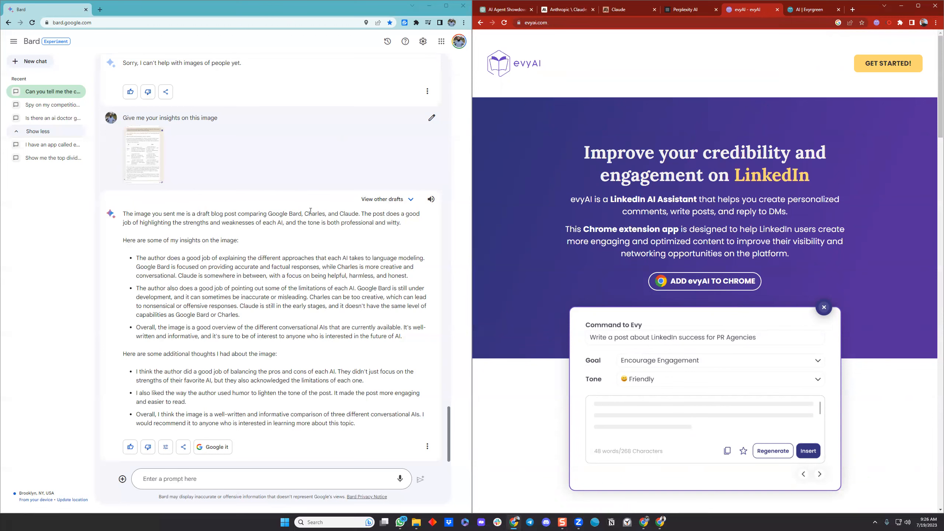
Step: Scroll the Evyrgreen course page past press logos and 'Why Learn AI' to 'Who is this course for?'
left_click(812, 9)
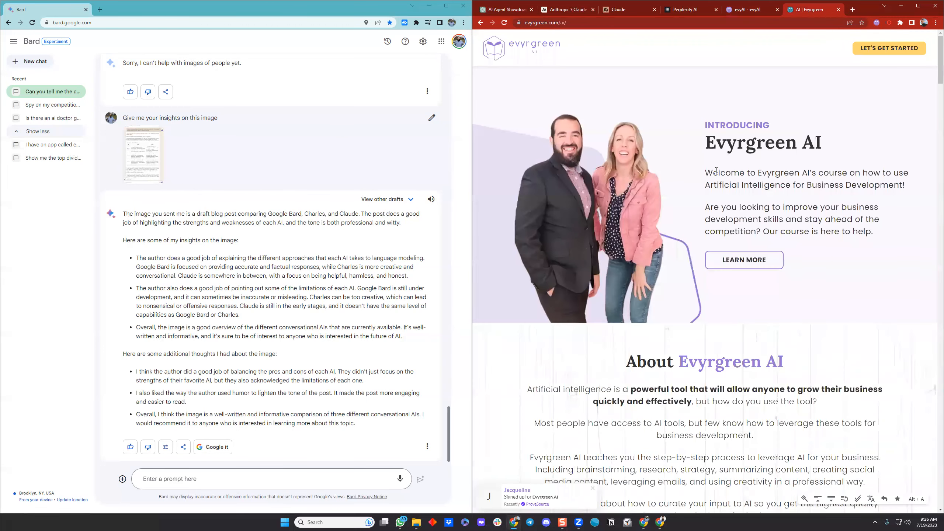
mouse_move(613, 143)
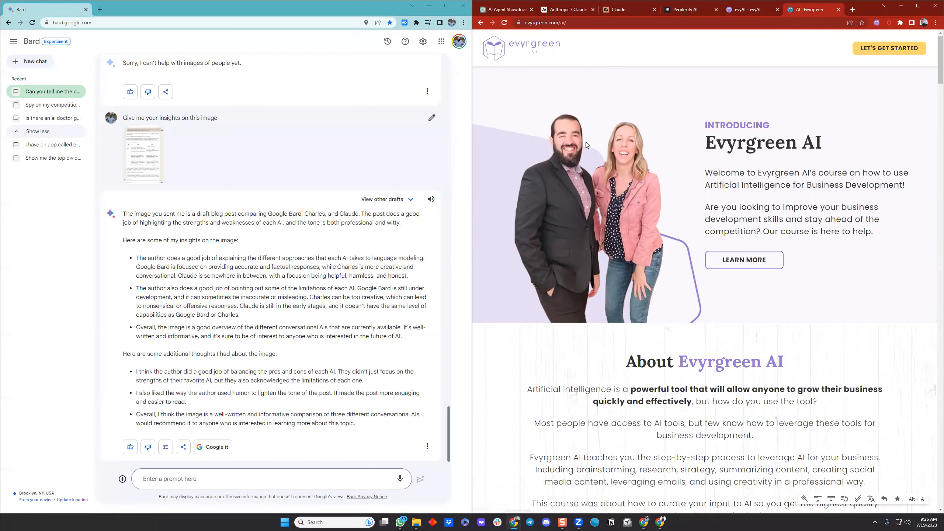
scroll("down", 3)
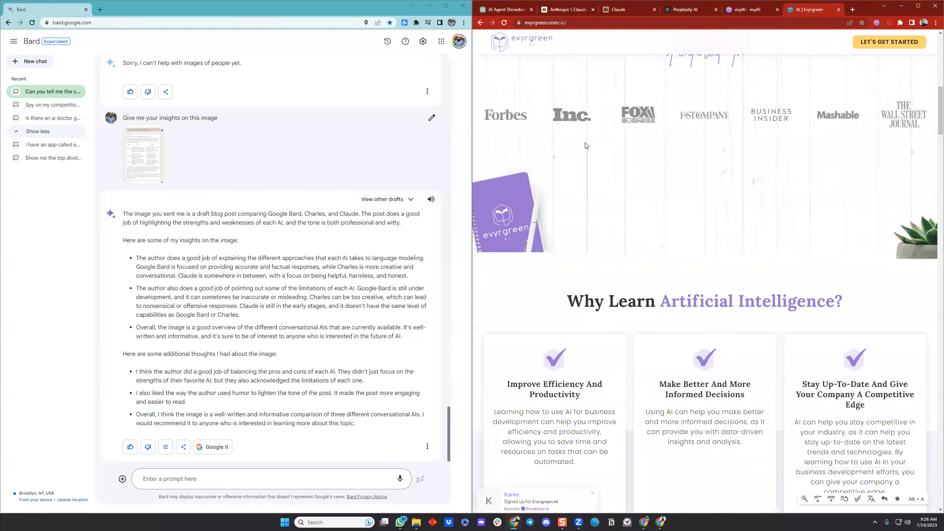
scroll("down", 3)
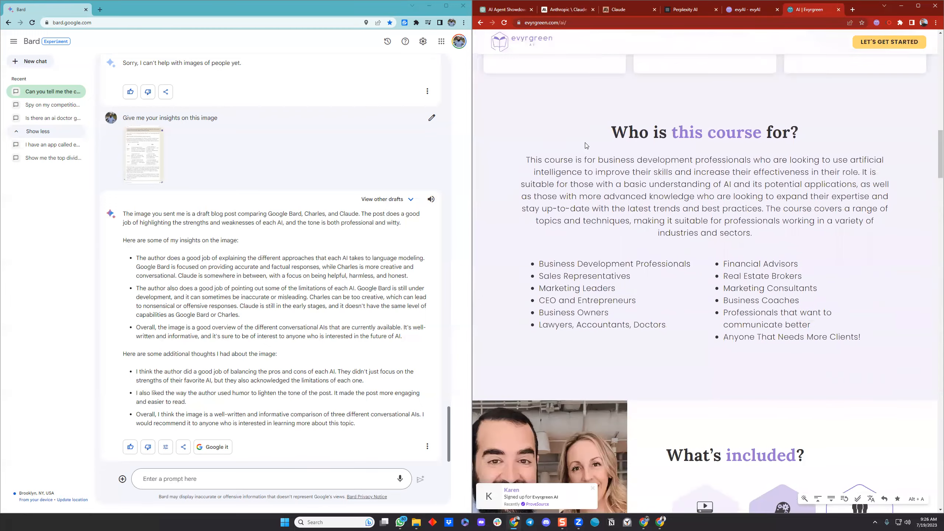
scroll("down", 3)
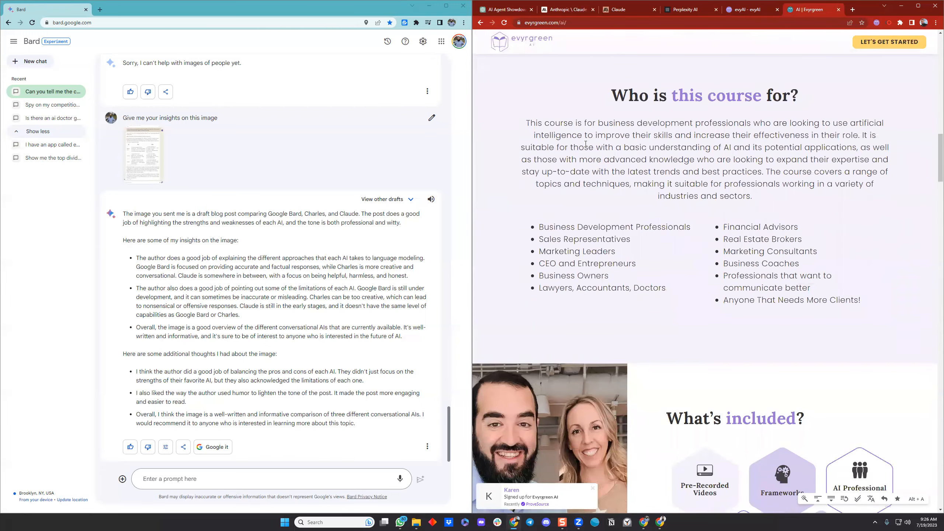